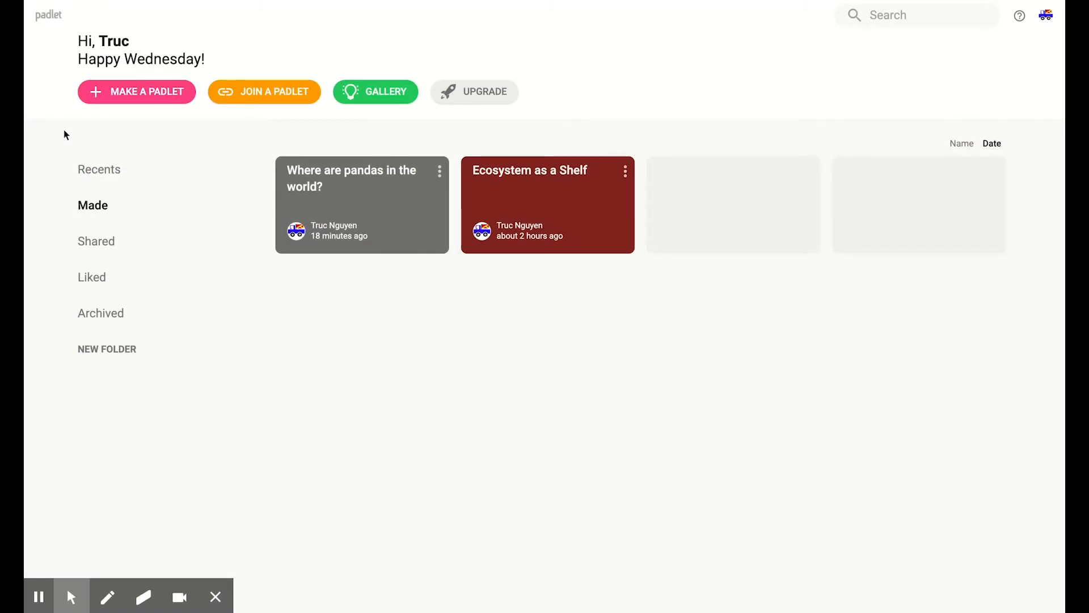
mouse_move(129, 155)
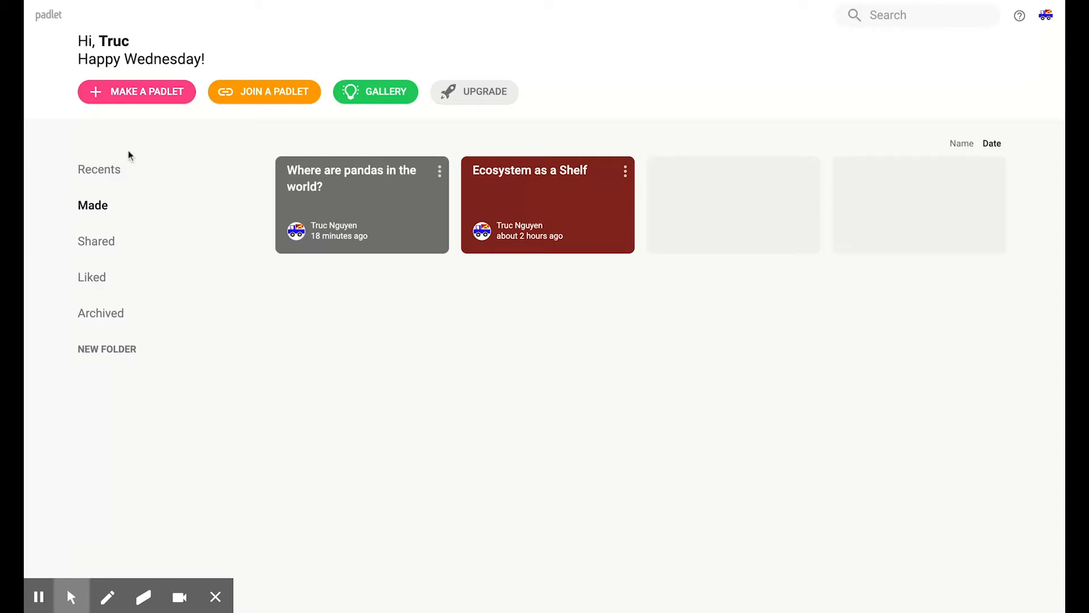
Step: Start making a new padlet from the dashboard
click(137, 90)
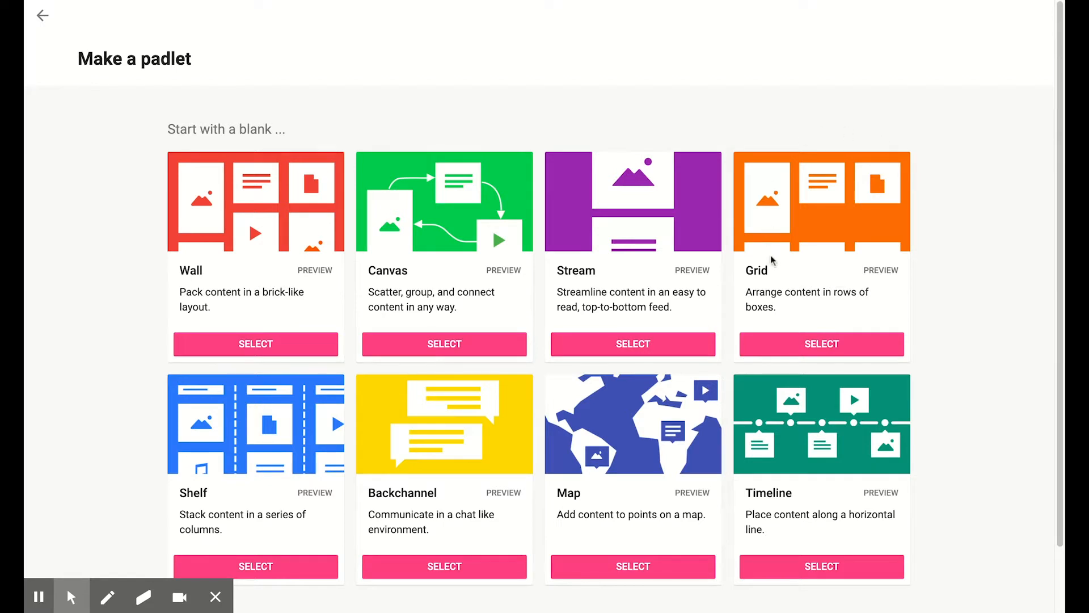
mouse_move(778, 164)
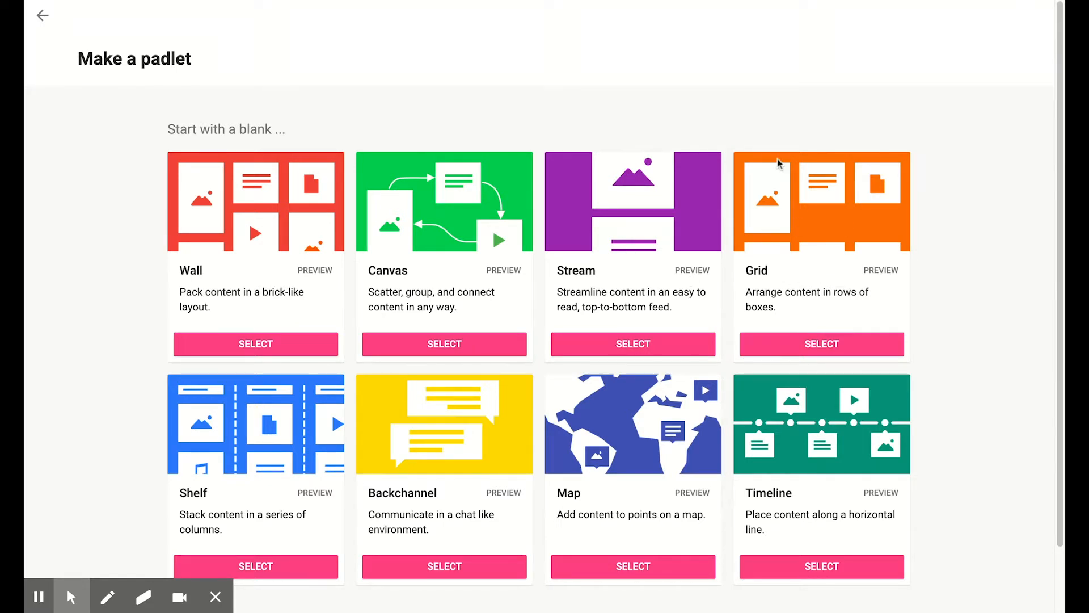
mouse_move(221, 162)
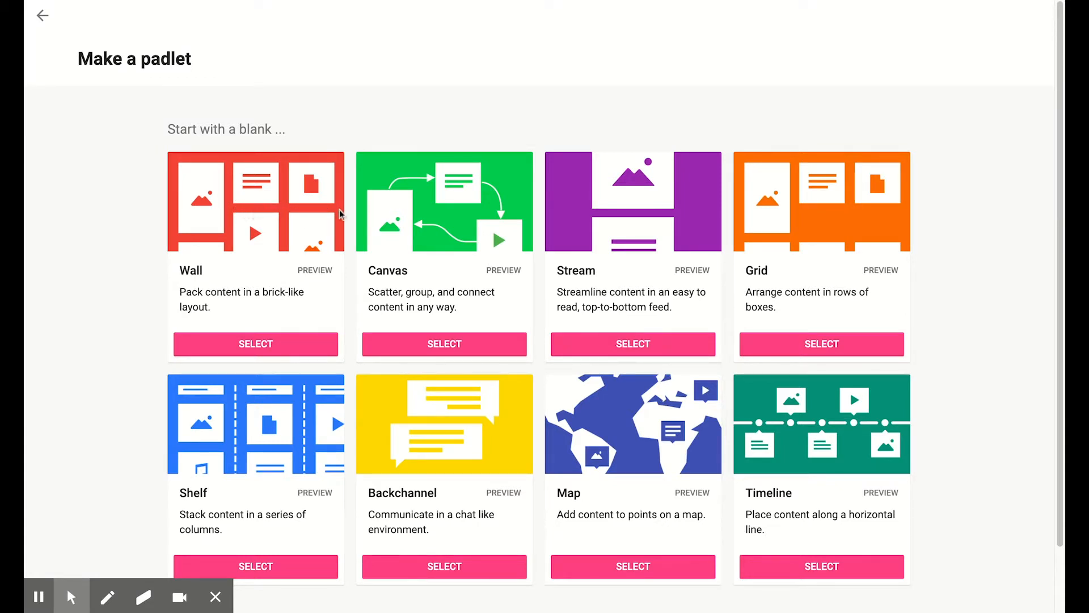
mouse_move(334, 135)
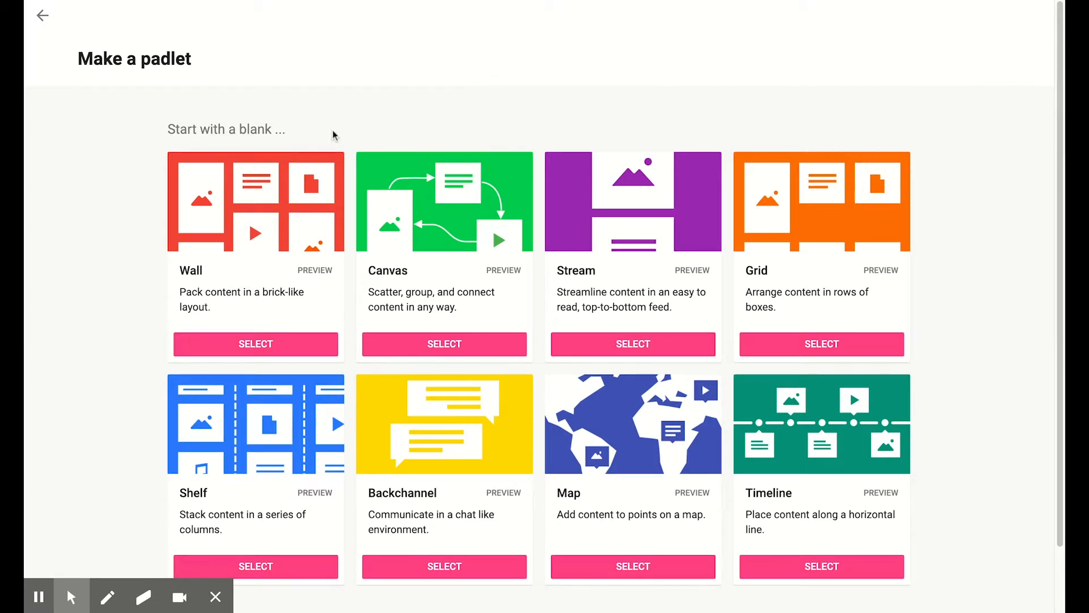
mouse_move(889, 215)
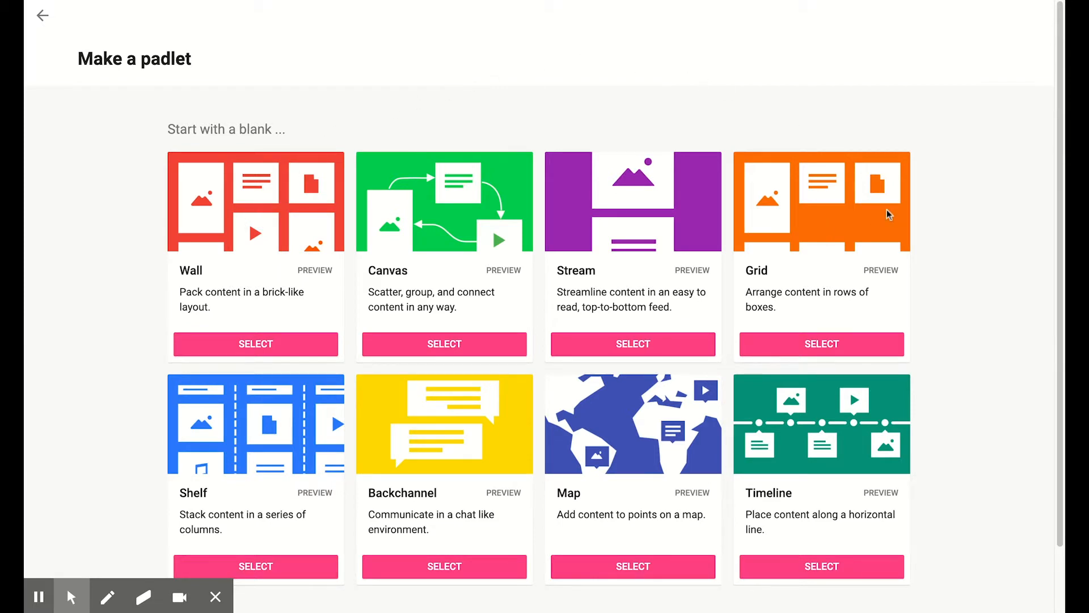
mouse_move(823, 226)
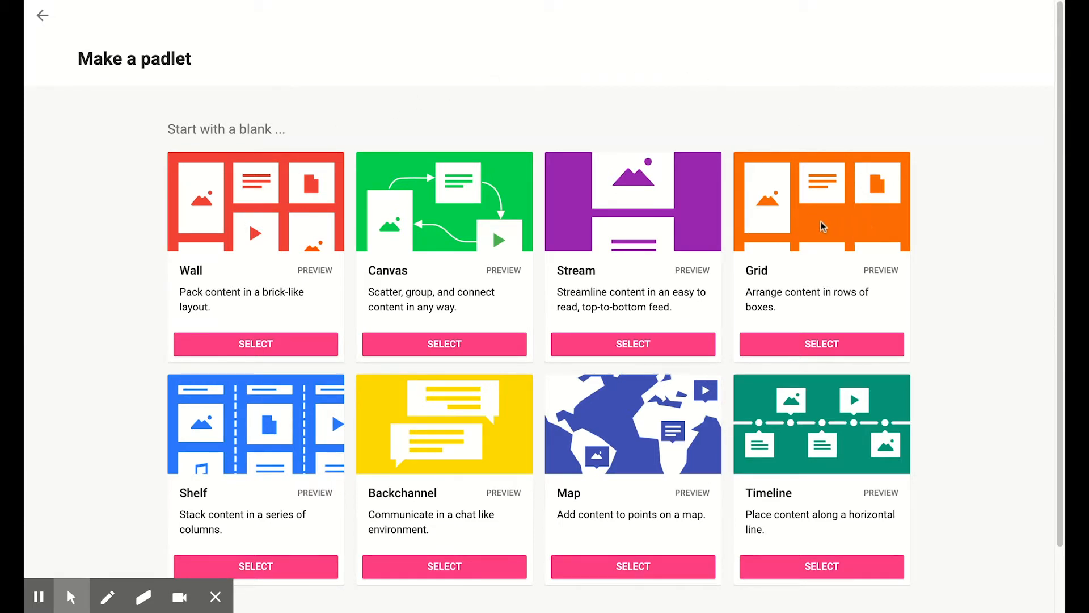
mouse_move(196, 176)
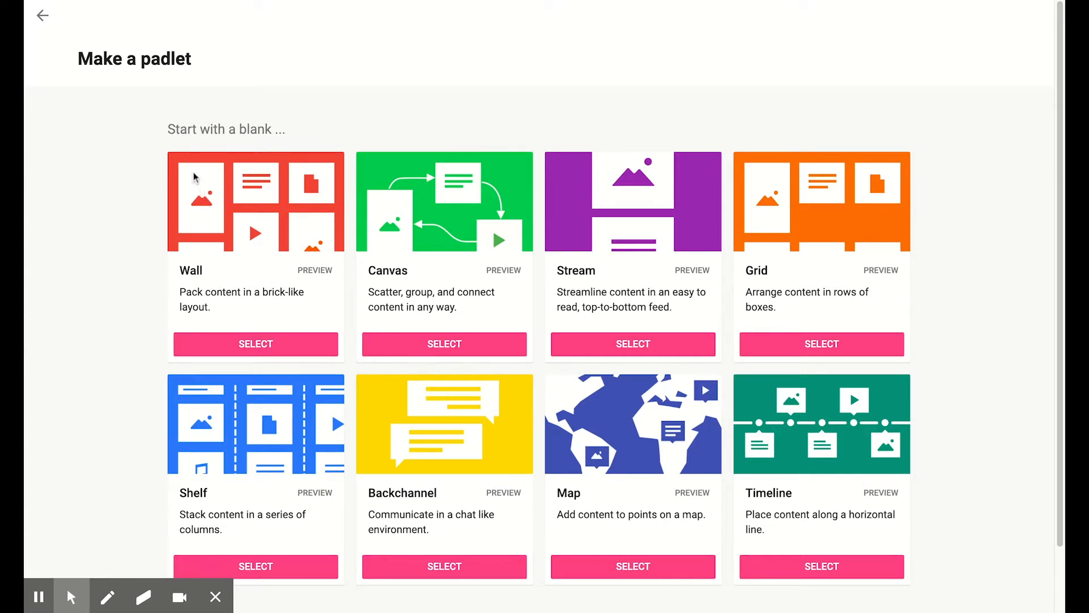
mouse_move(298, 179)
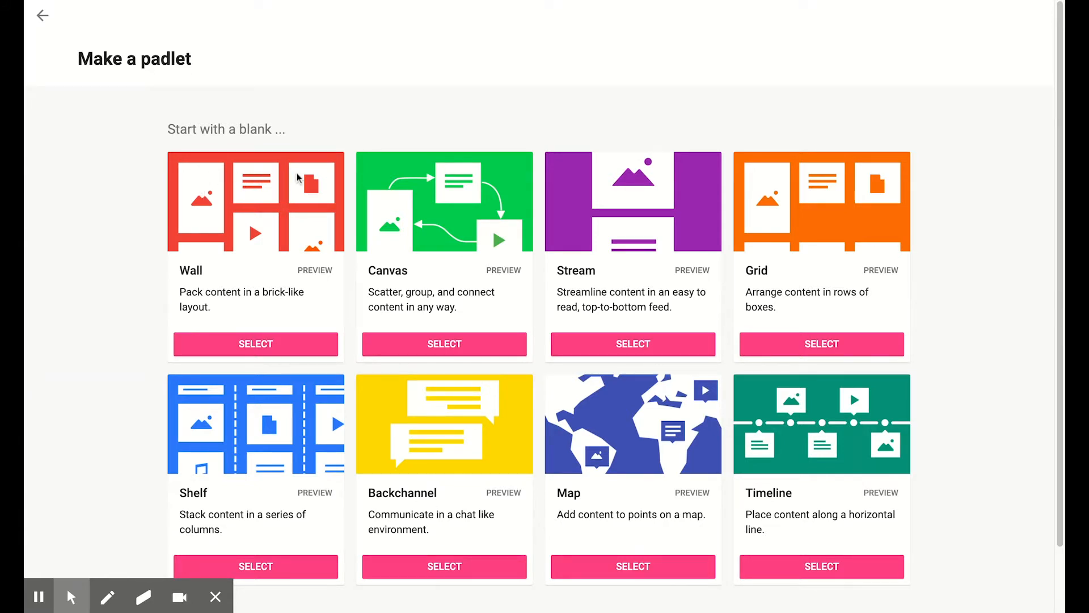
mouse_move(207, 250)
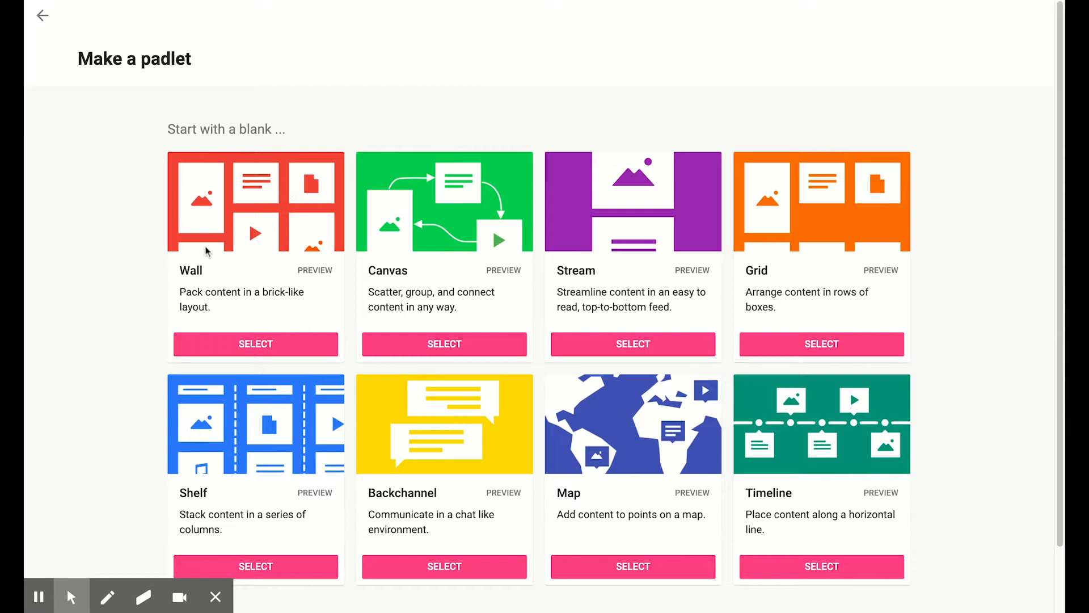
mouse_move(249, 215)
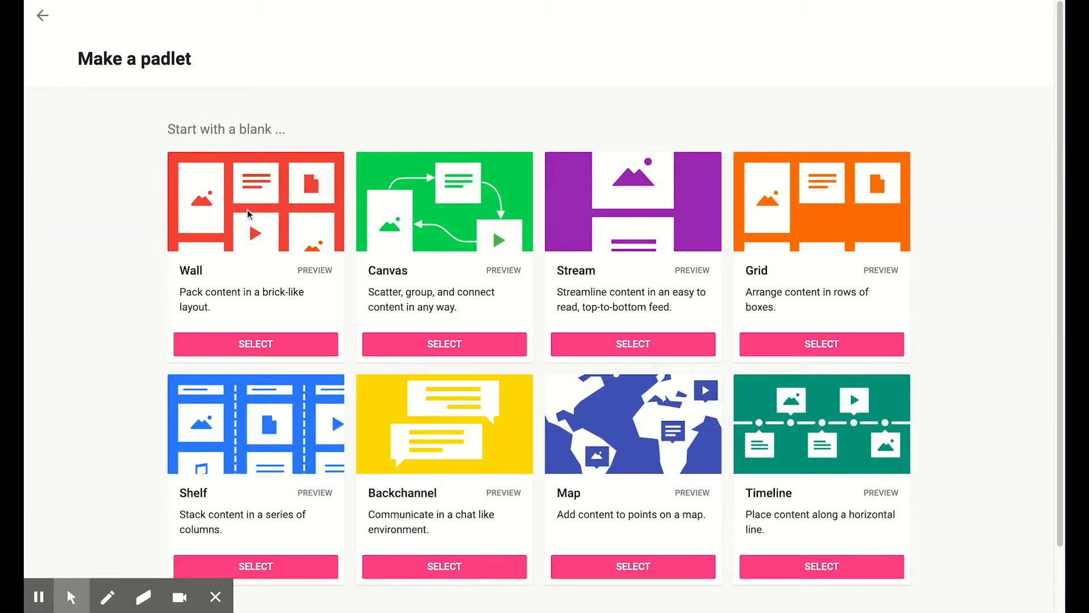
mouse_move(772, 196)
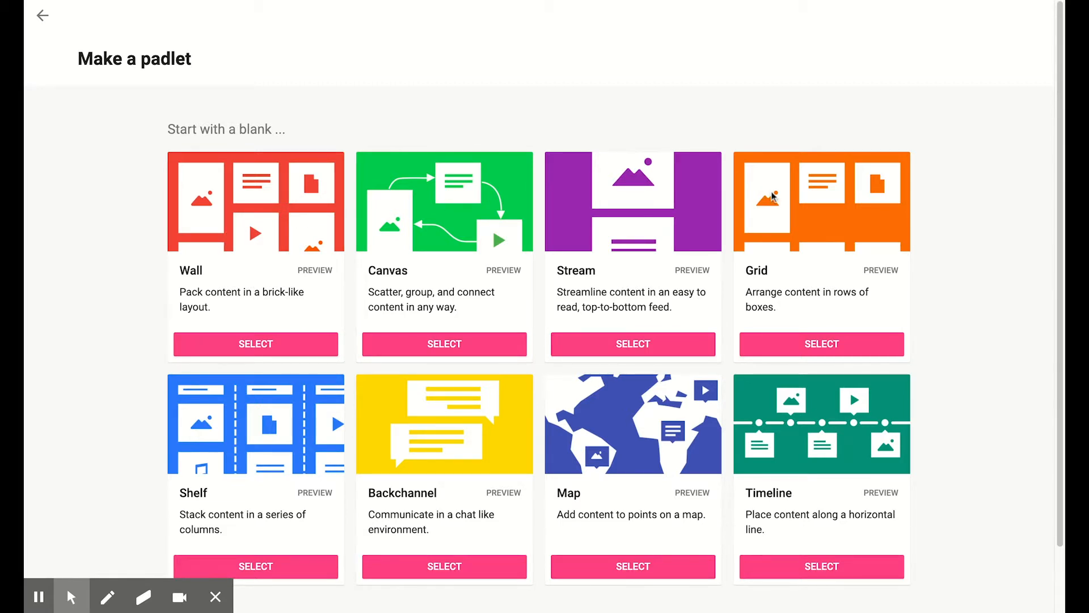
mouse_move(792, 193)
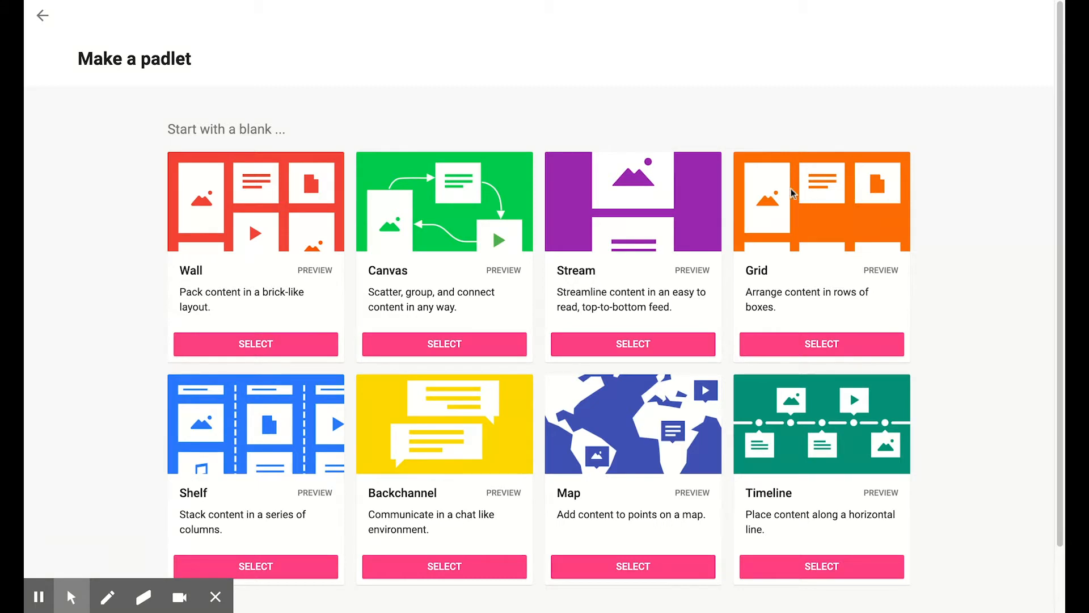
mouse_move(756, 253)
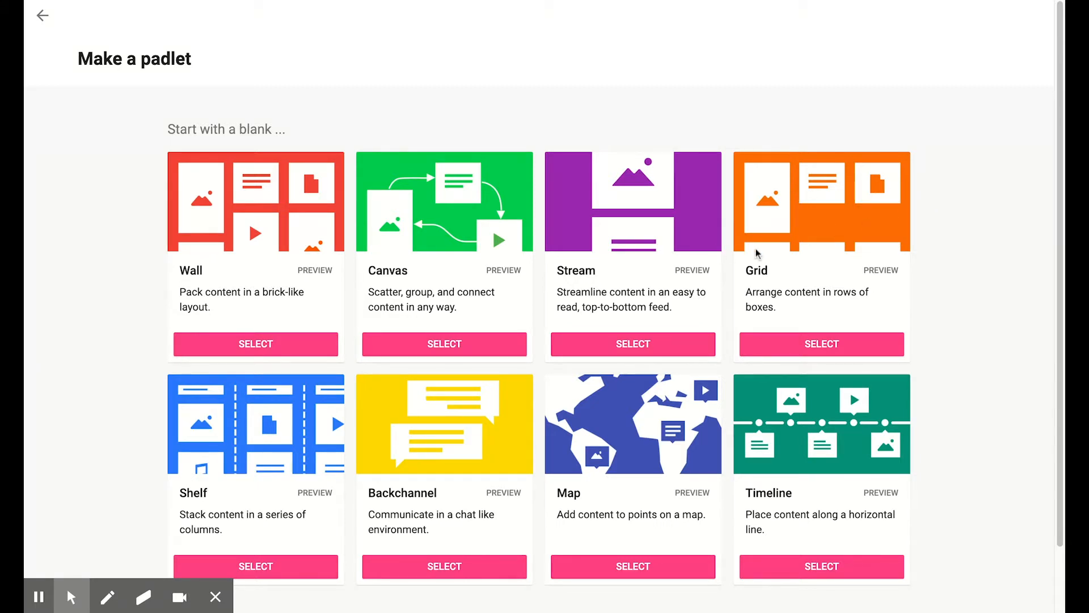
mouse_move(873, 250)
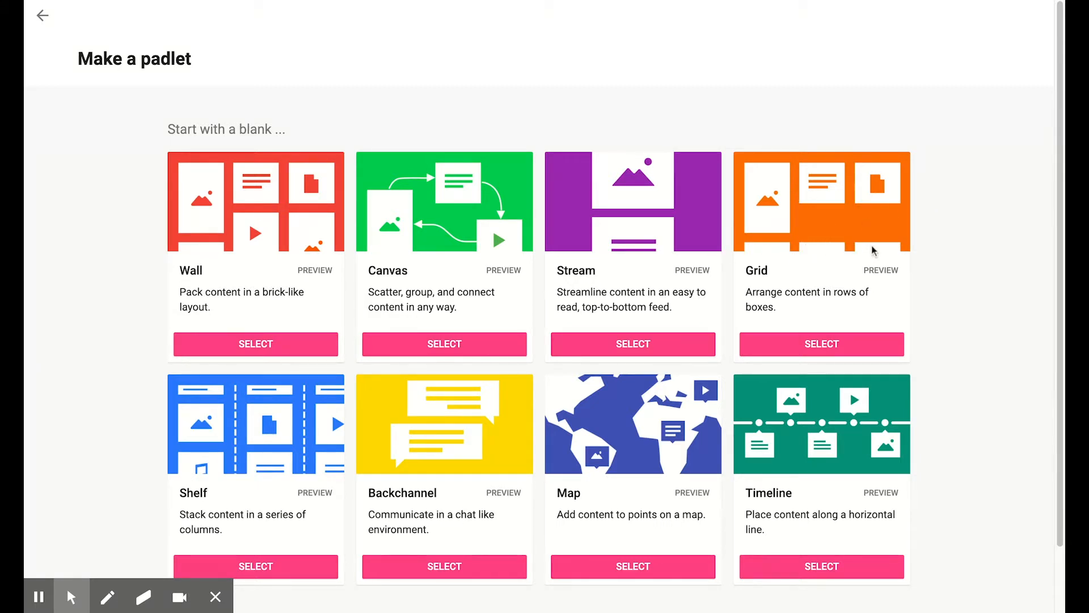
mouse_move(787, 224)
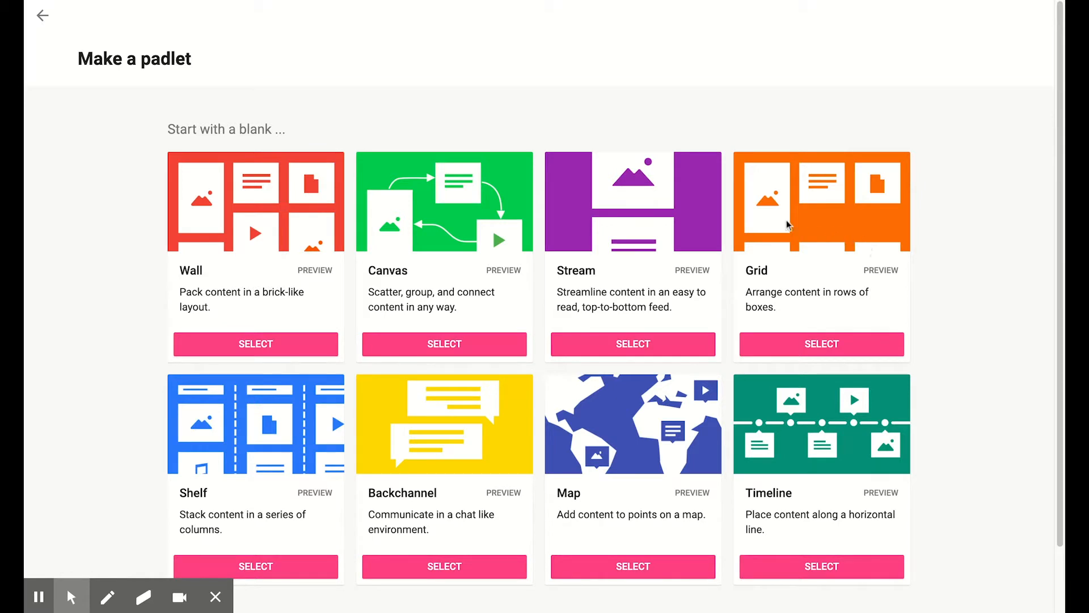
mouse_move(613, 202)
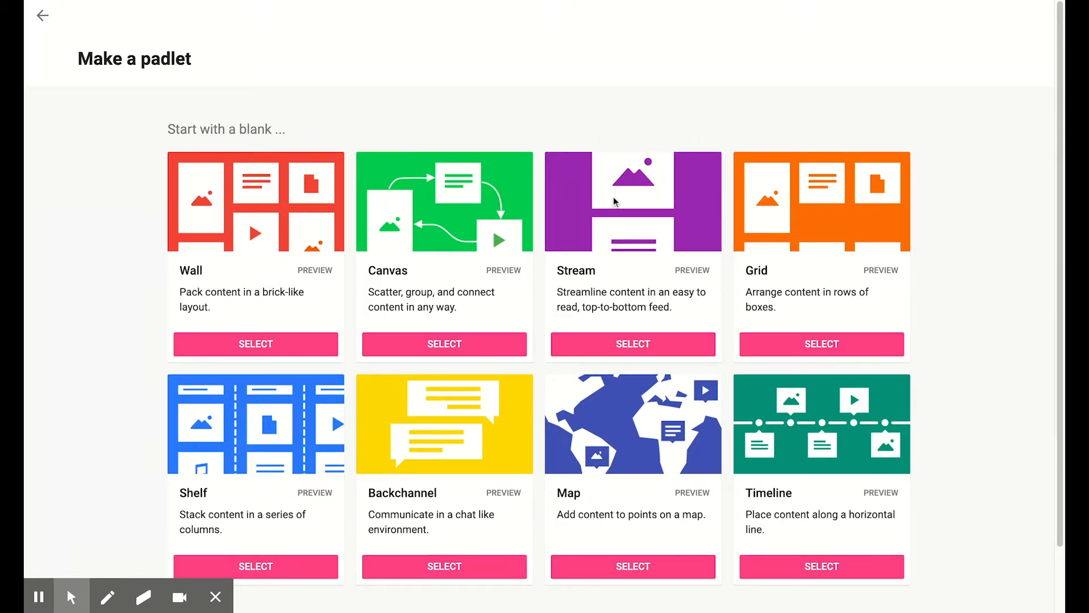
mouse_move(645, 173)
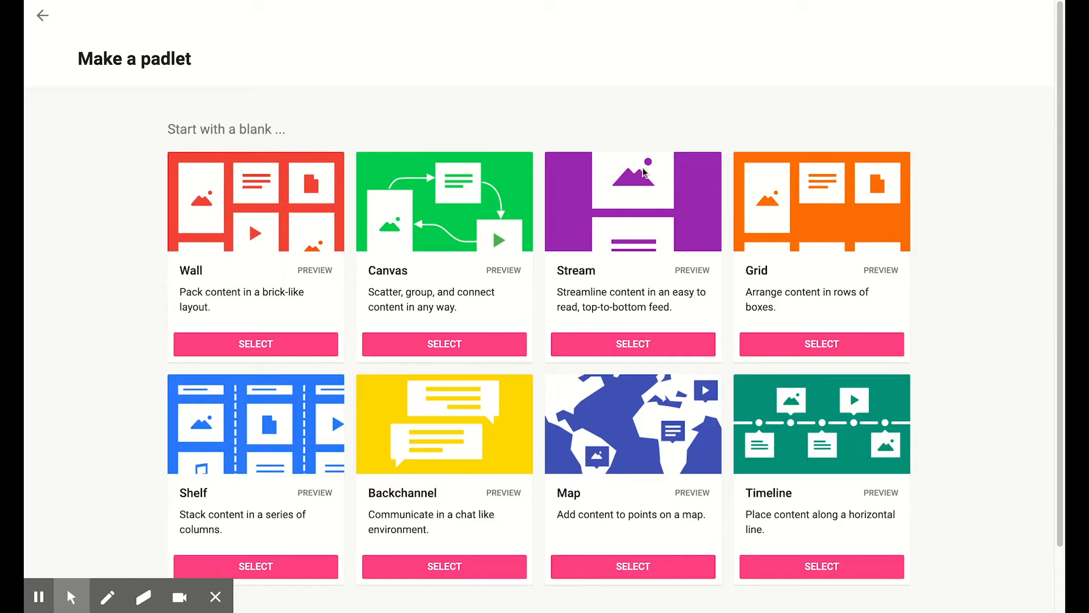
mouse_move(686, 180)
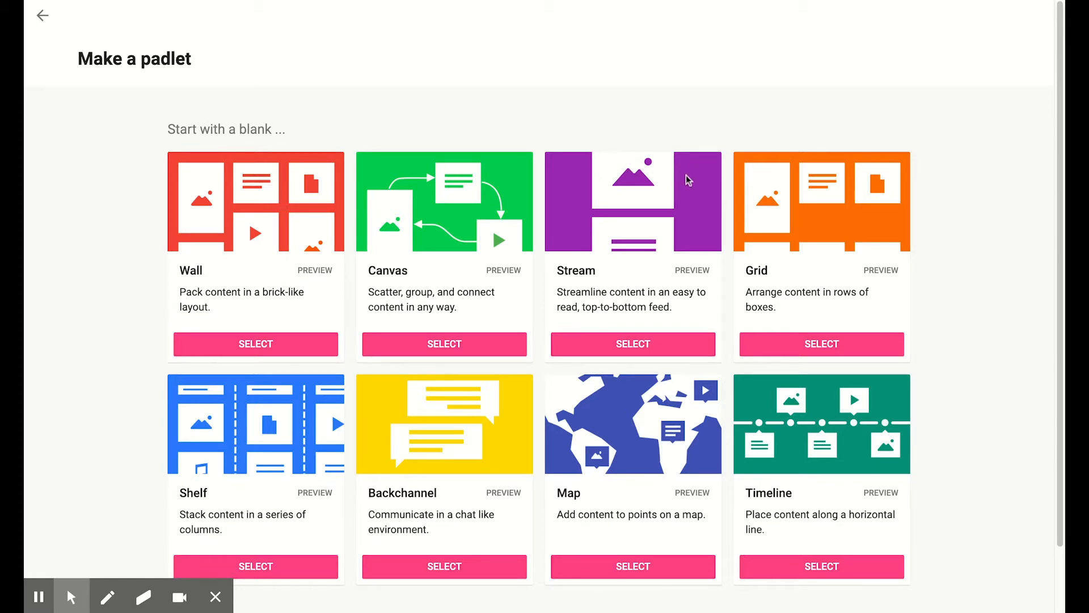
mouse_move(687, 277)
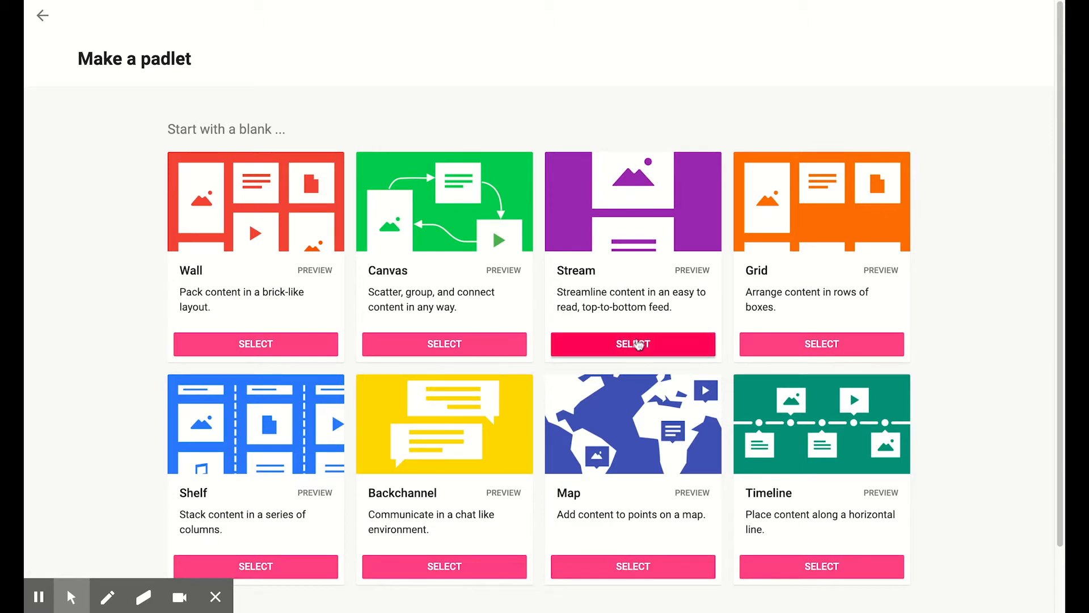
Step: Create a blank padlet using the Stream layout
click(632, 343)
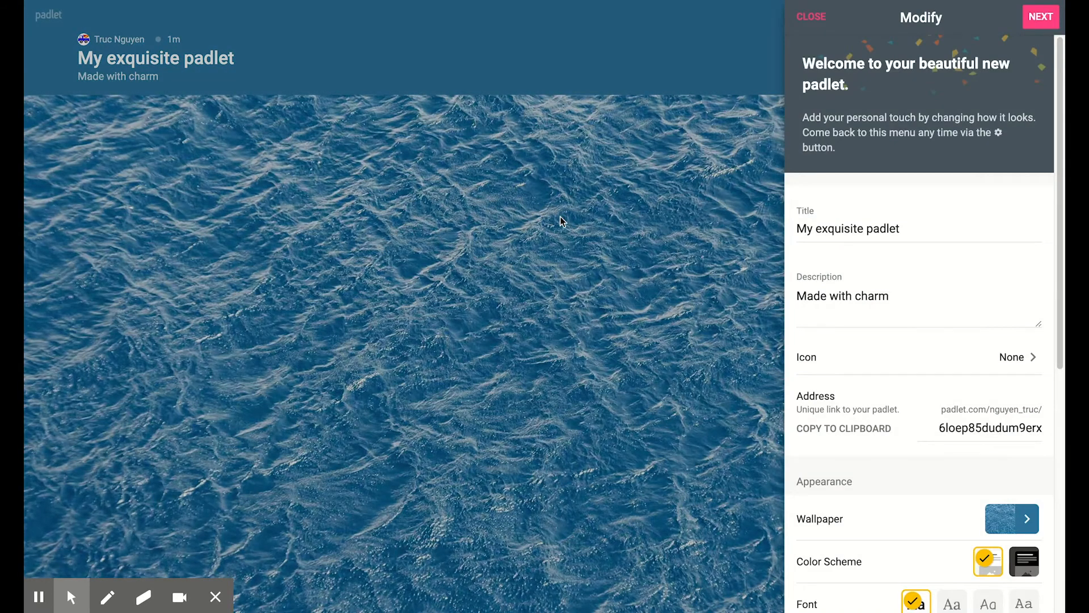
mouse_move(750, 131)
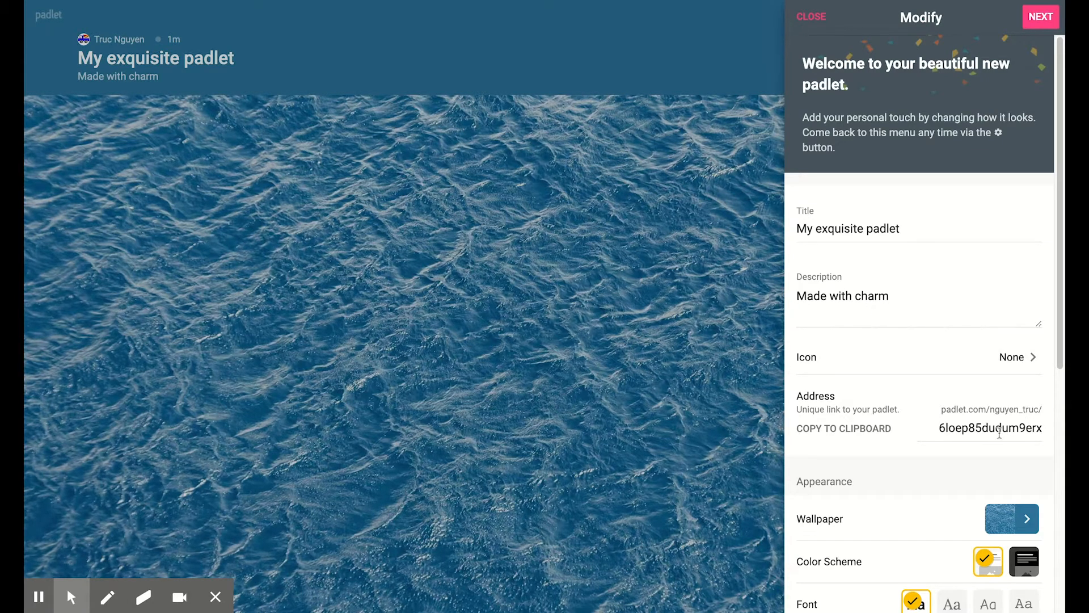
Step: Replace the random padlet address with 'exquisitepadlet' and confirm it
triple_click(990, 428)
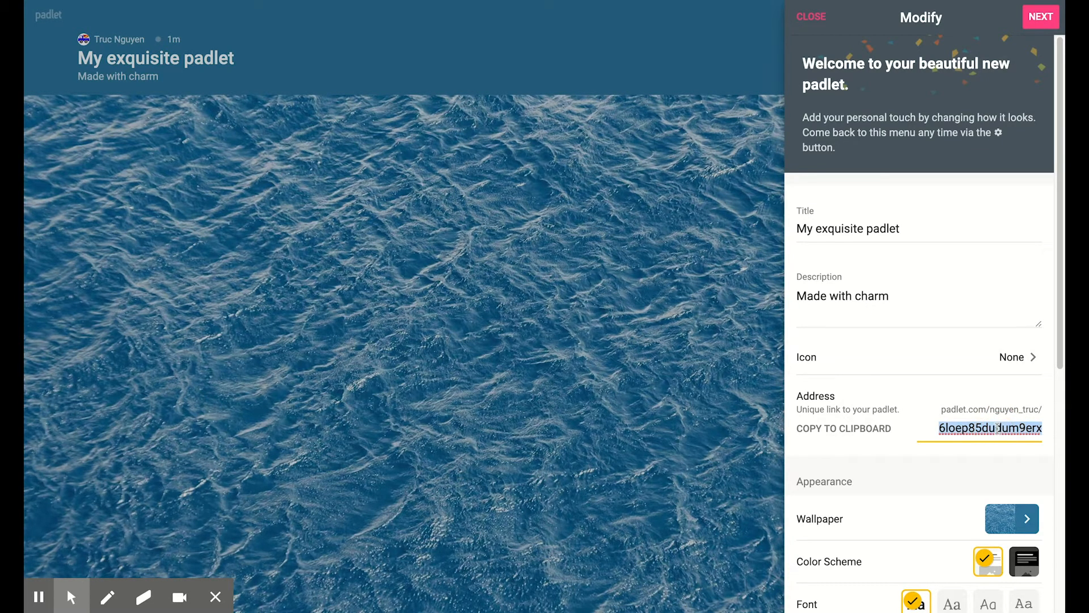
text(exquisite)
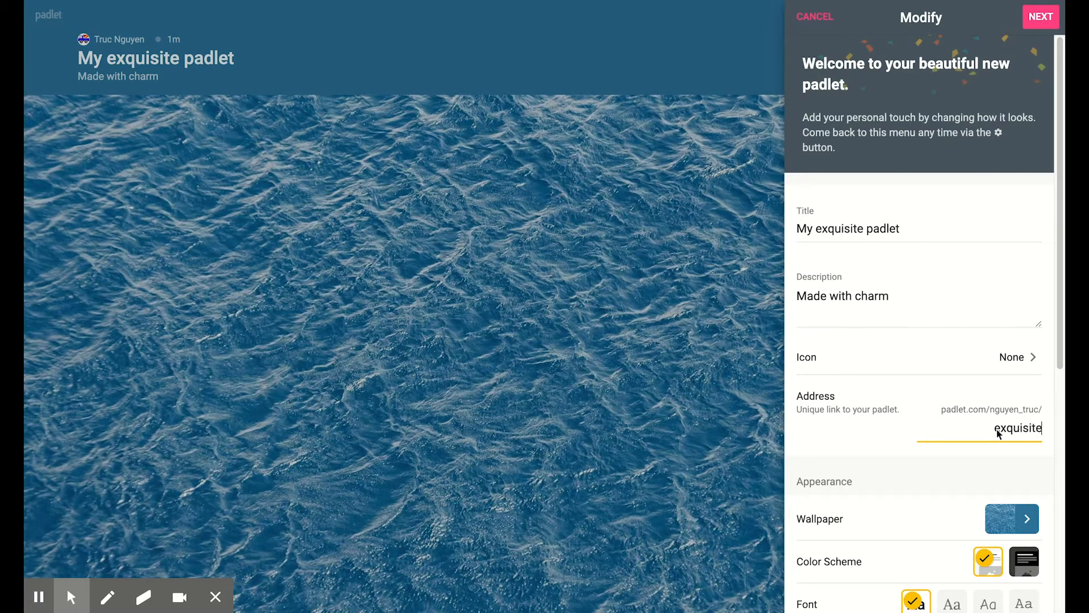
text(padlet)
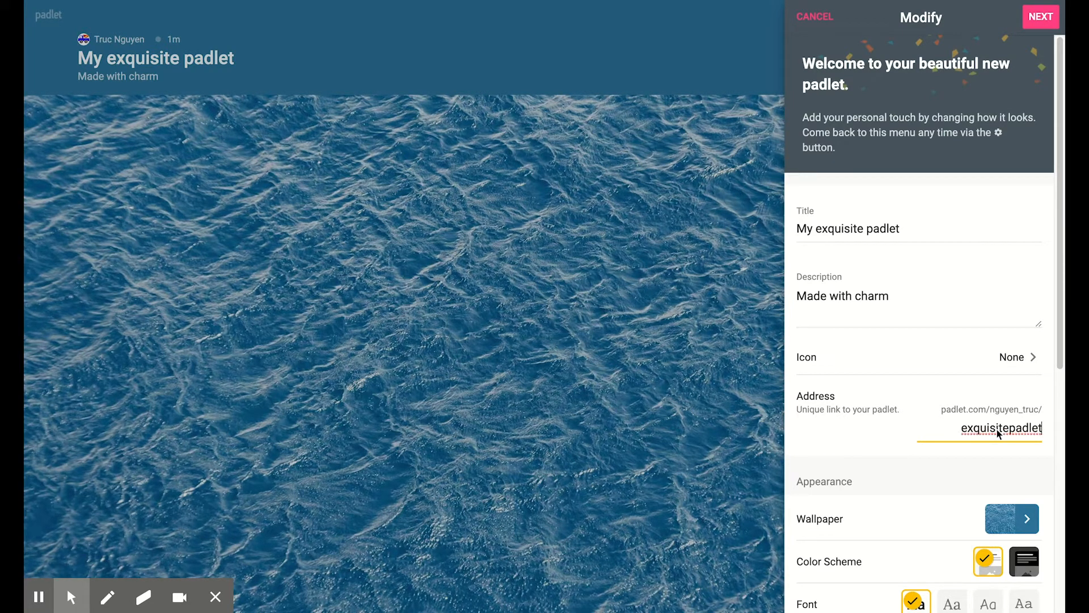
click(1040, 17)
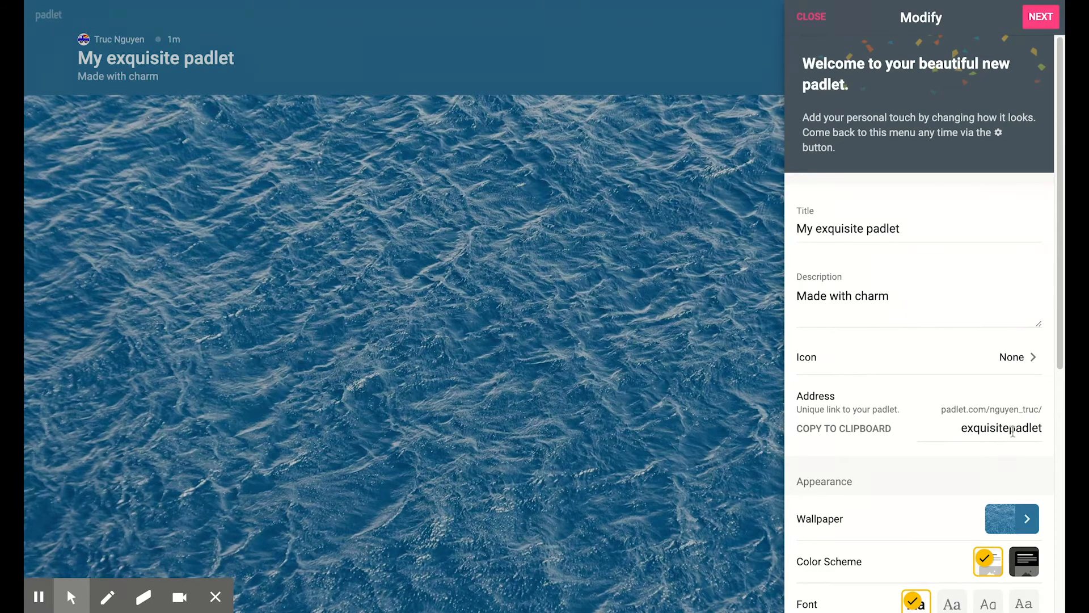
Step: Turn on attribution, place new posts last and set reactions to star ratings
scroll(down, 3)
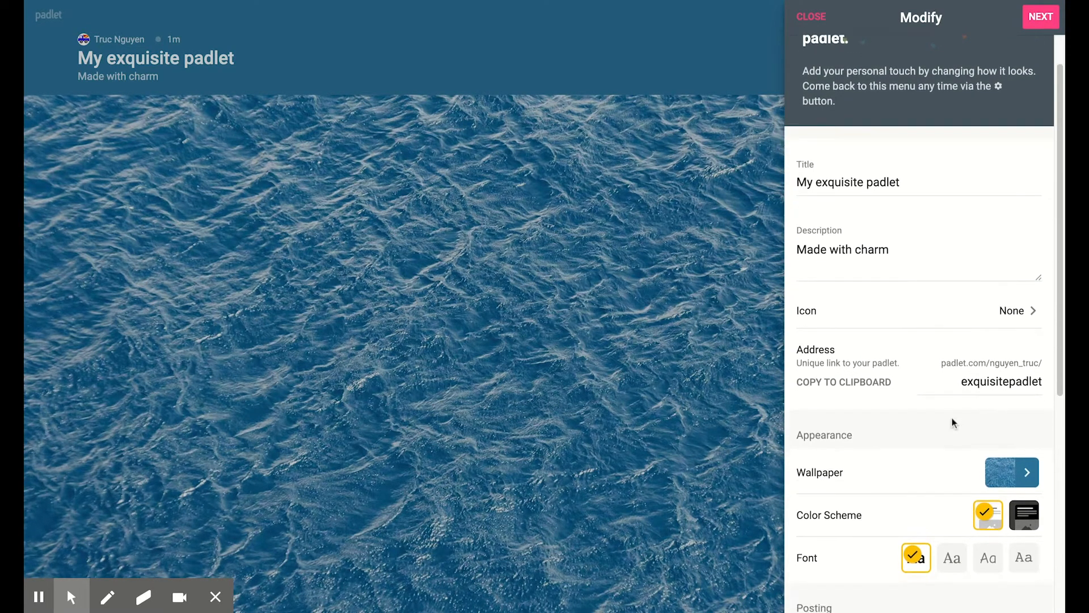
scroll(down, 3)
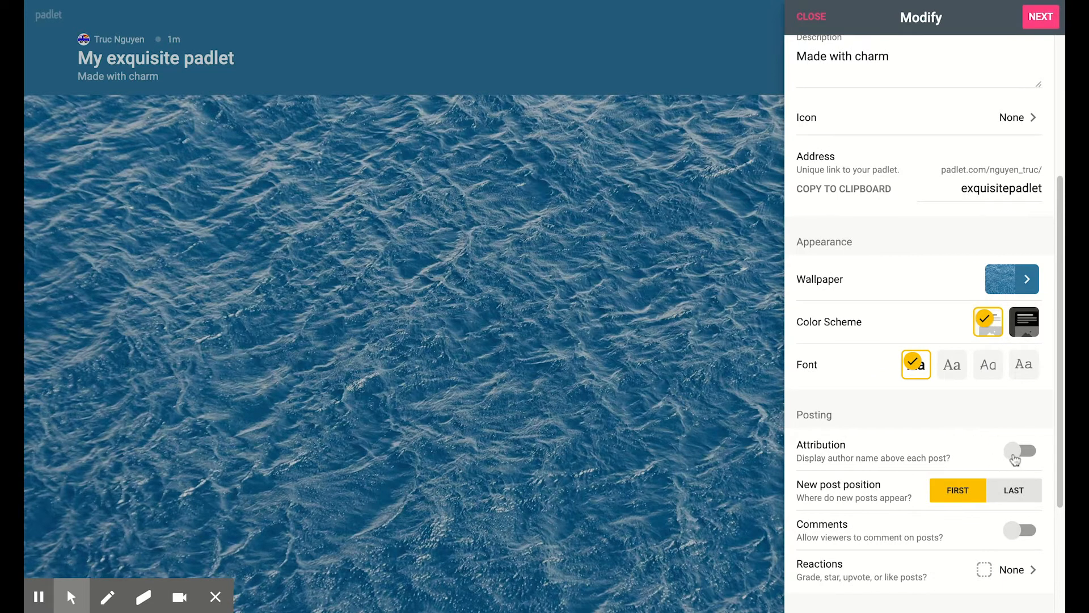
click(1020, 450)
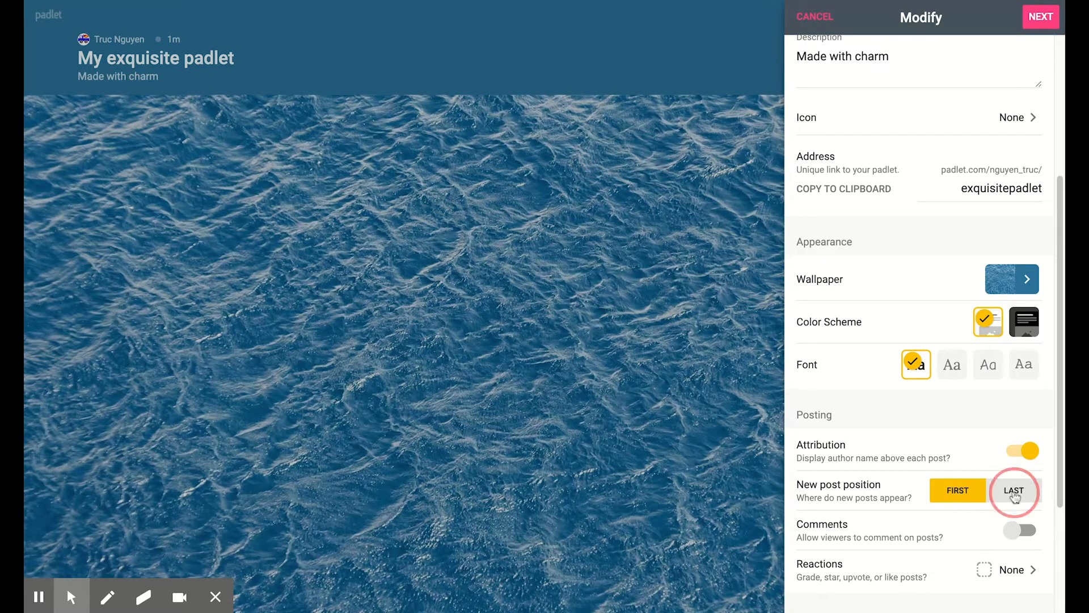
click(1013, 490)
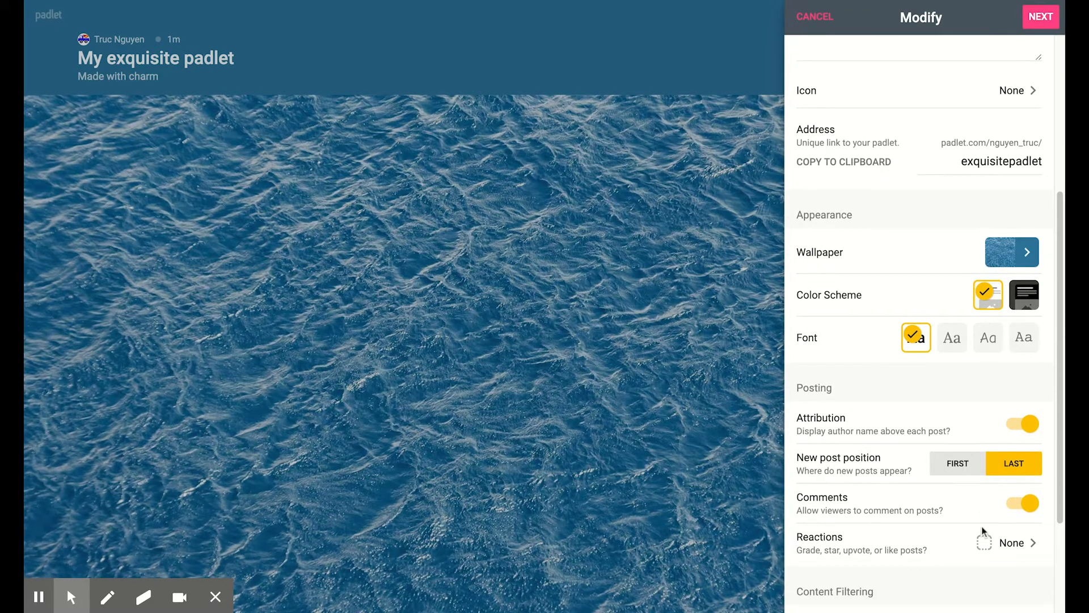
click(1010, 543)
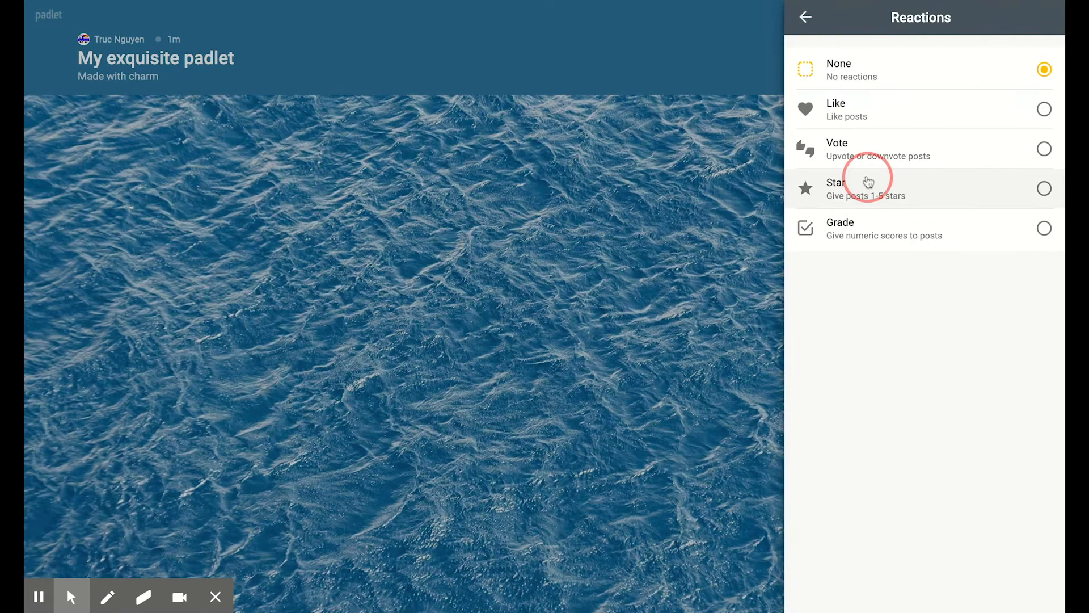
click(866, 188)
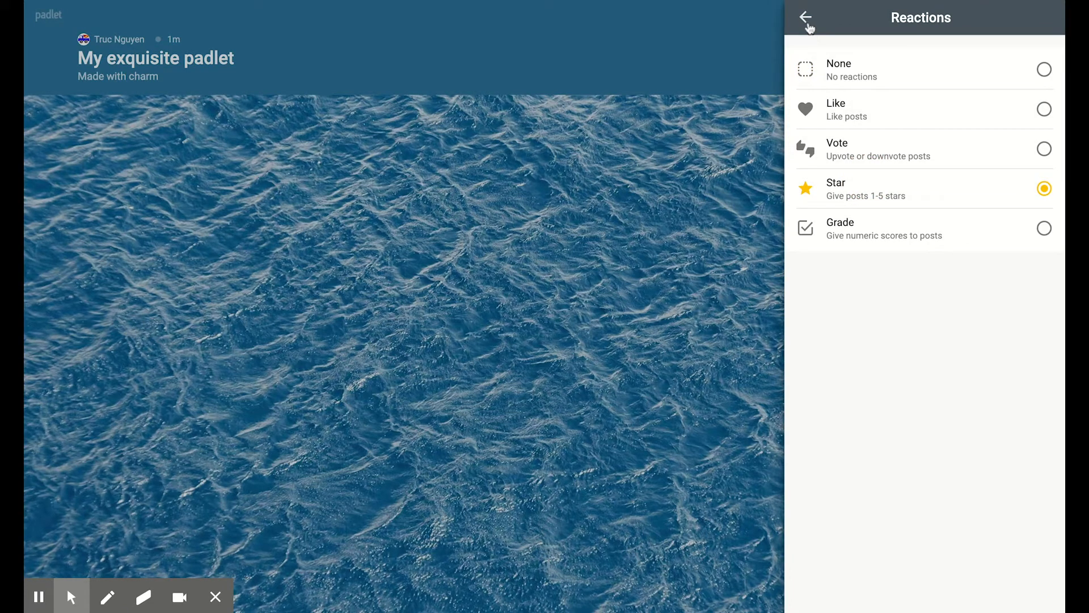
Step: Save the settings, finish setup and start posting on the board
click(805, 17)
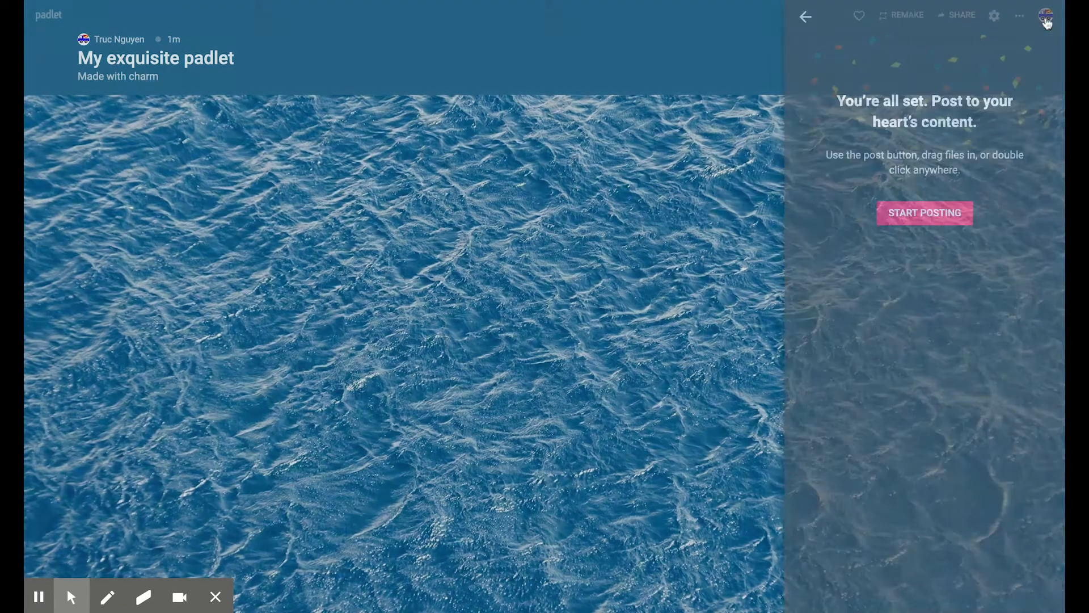
click(993, 16)
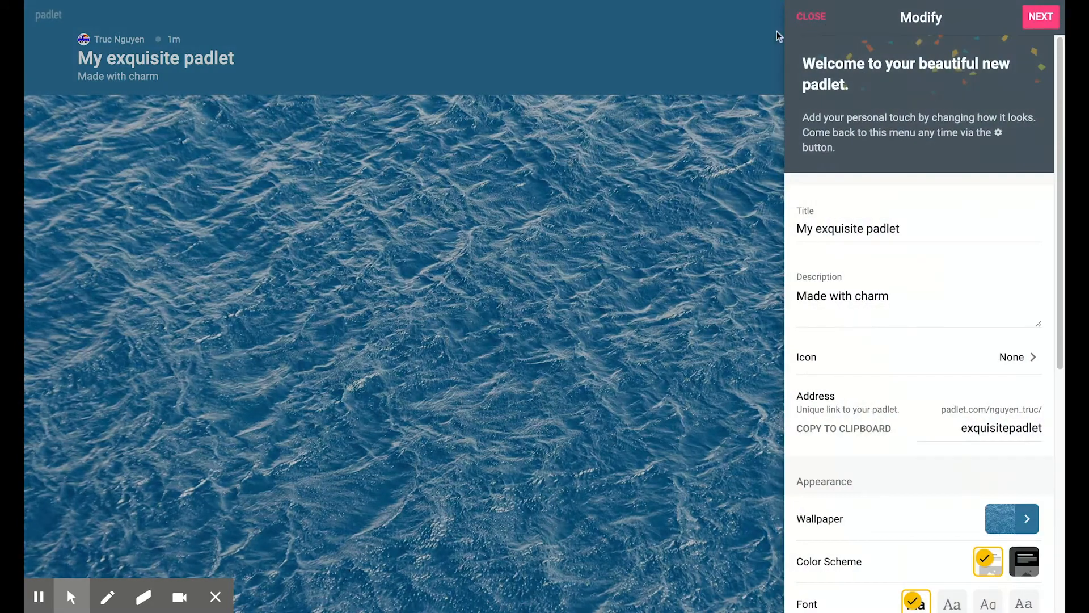
click(810, 17)
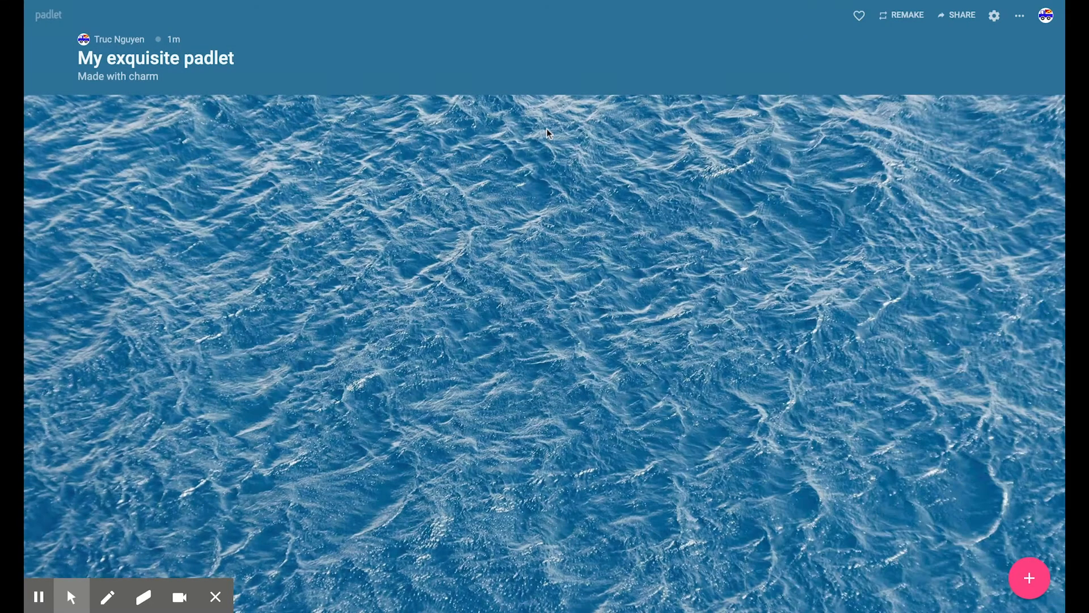
Step: Publish a 'Chocolate' post with the Chocolatey link attached
click(1029, 577)
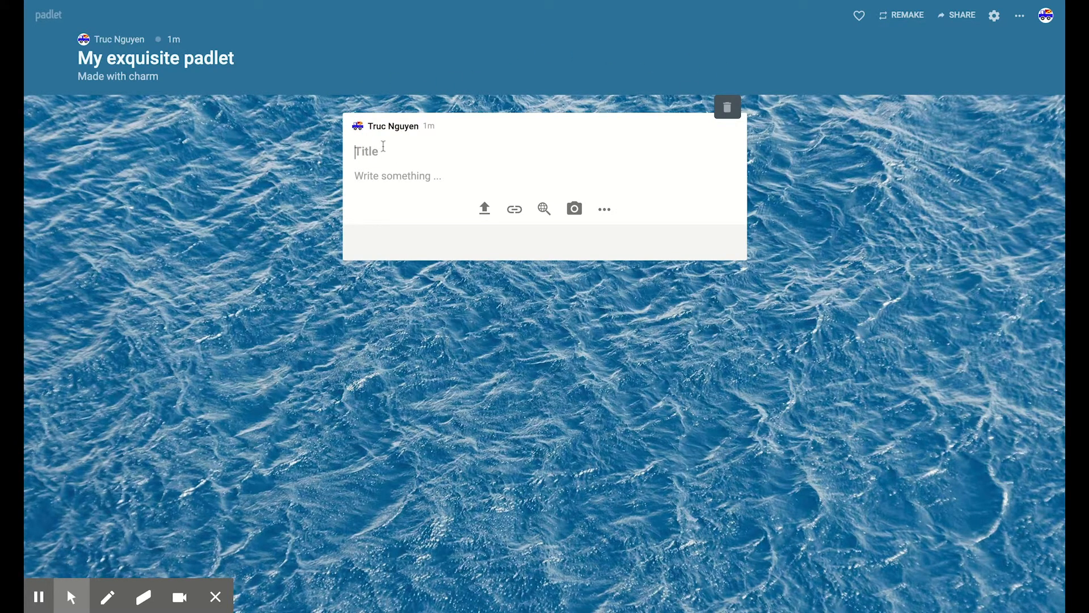
text(Chocolate)
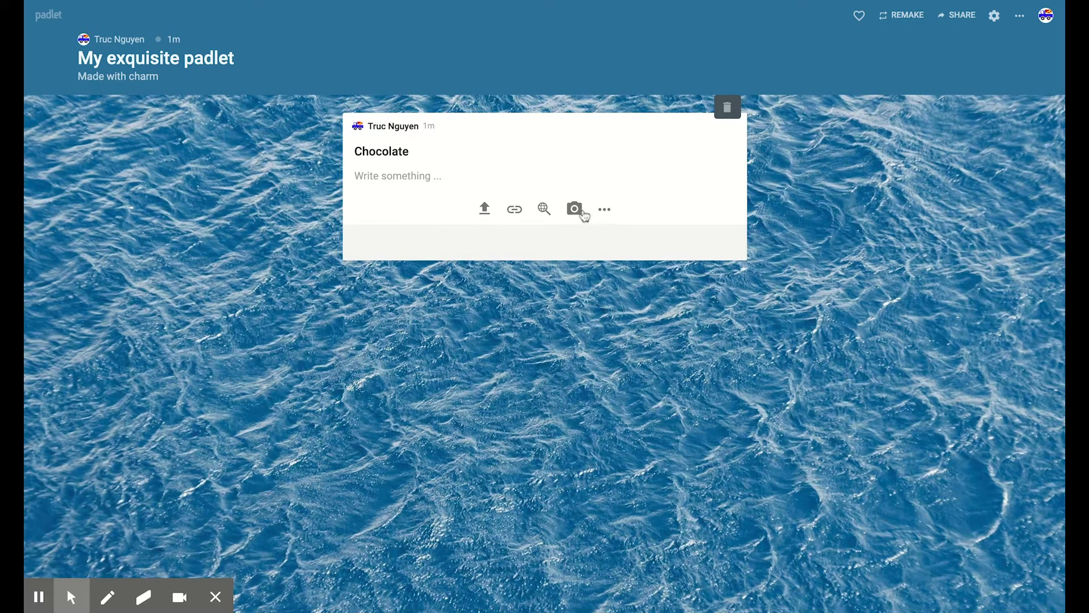
click(543, 208)
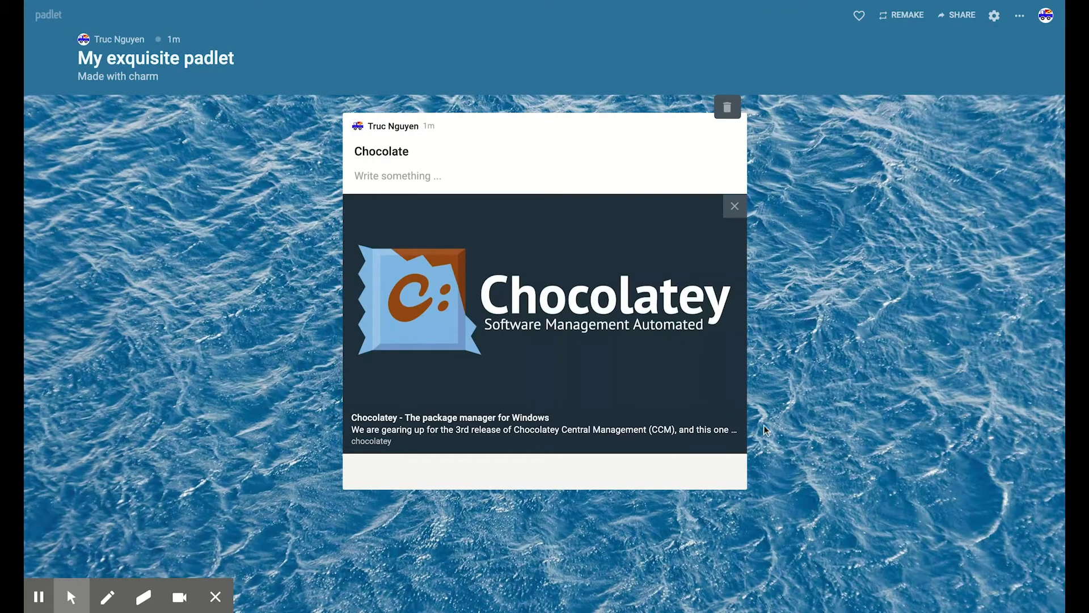
mouse_move(917, 203)
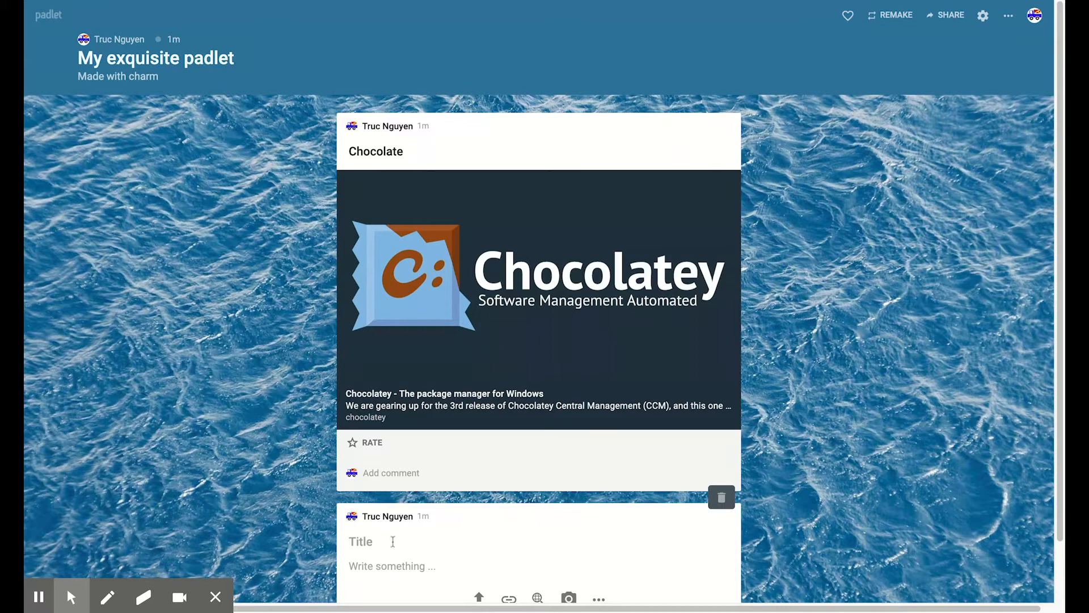
Step: Start a 'Nutella' post and choose Draw from the extra attachment types
text(Nutella)
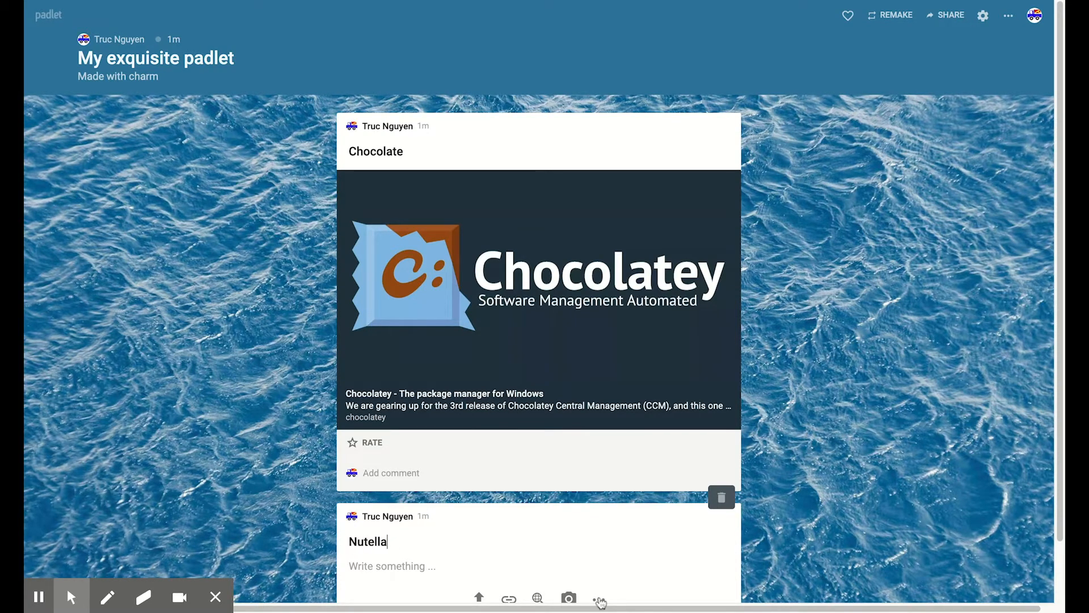
scroll(down, 3)
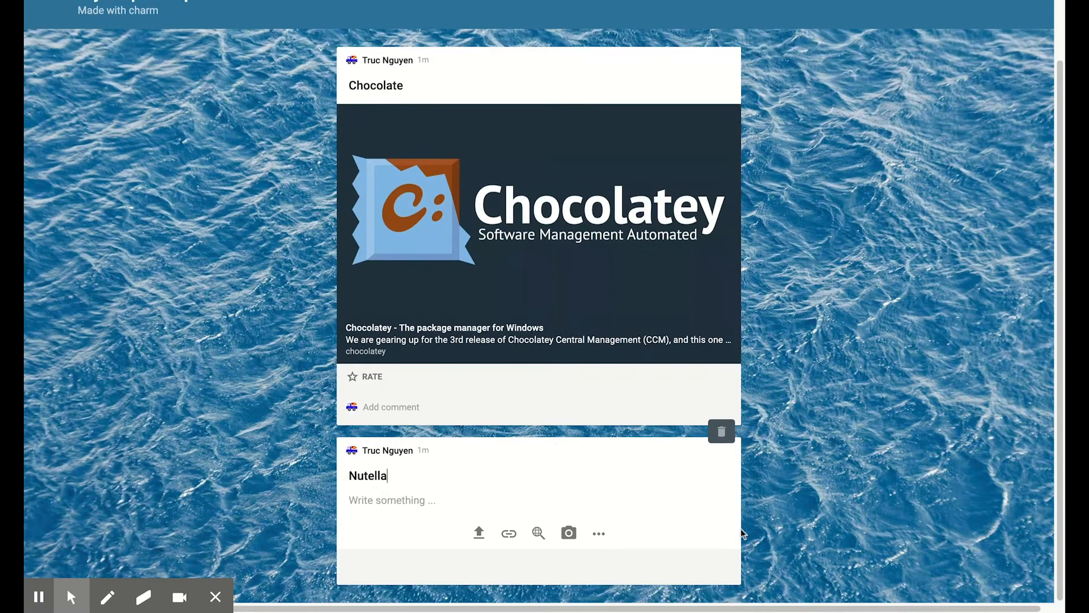
click(597, 534)
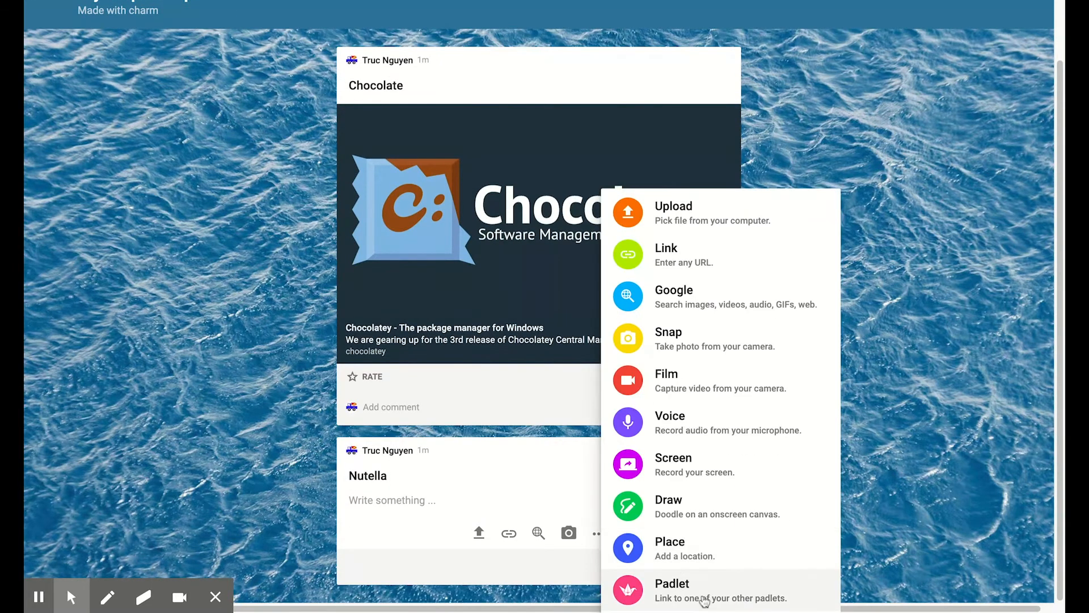
mouse_move(704, 406)
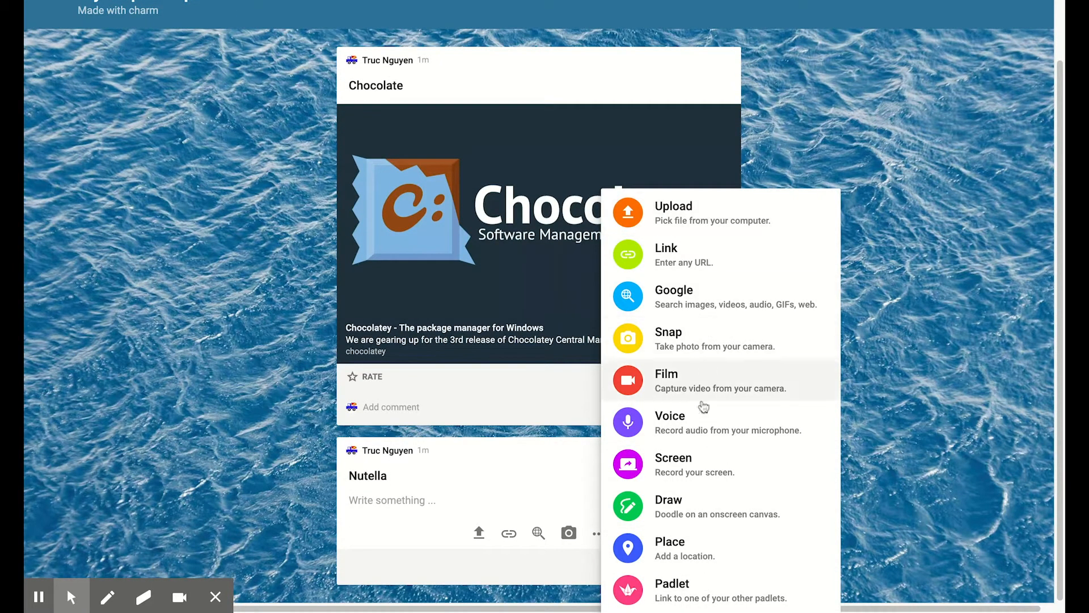
mouse_move(696, 309)
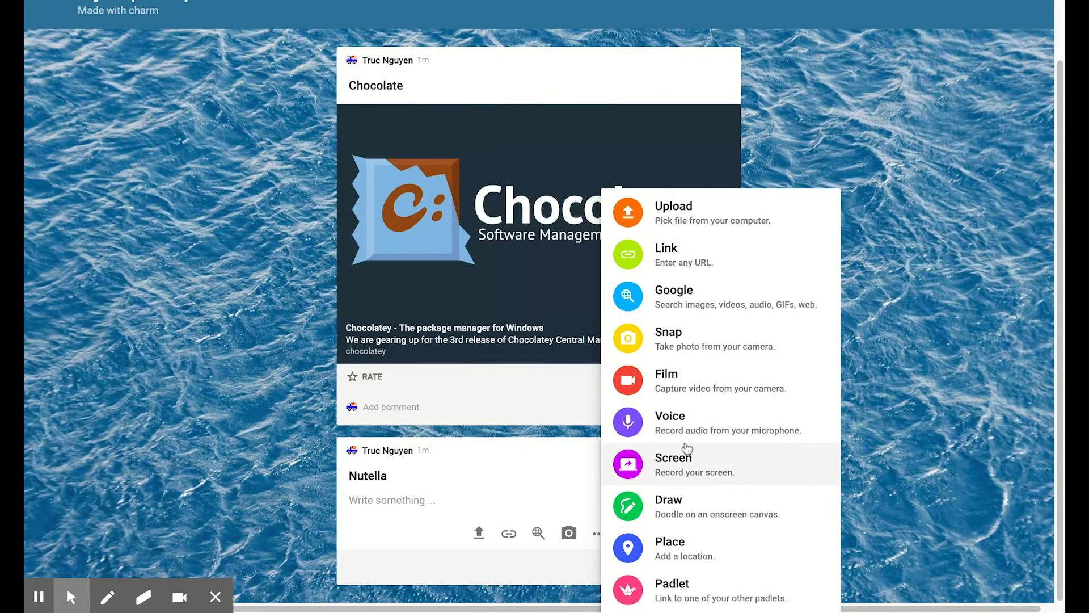
click(667, 499)
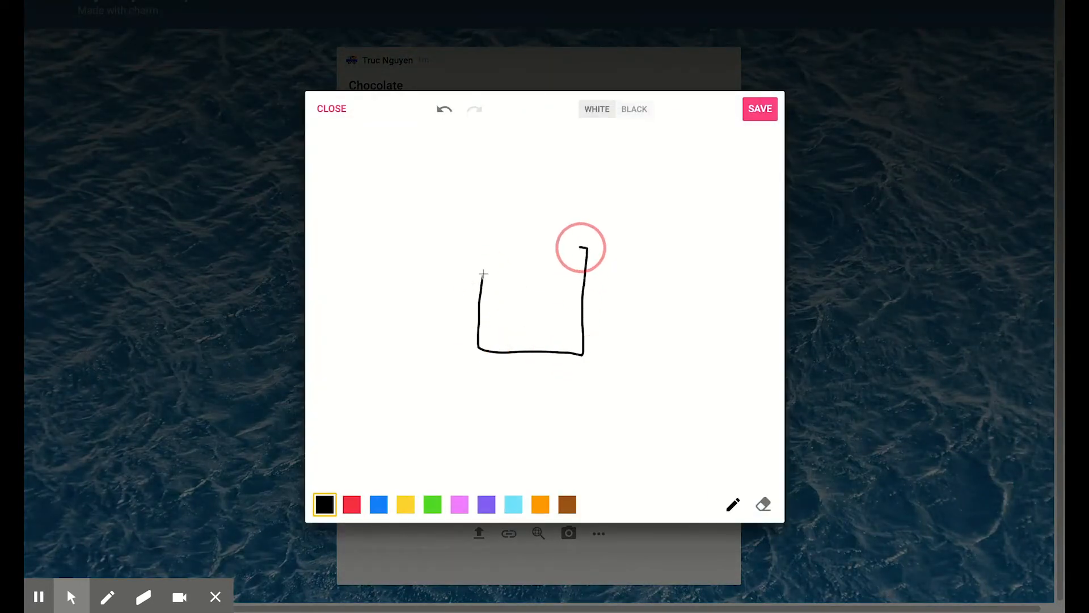
Step: Save the hand-drawn square doodle into the Nutella post
click(759, 109)
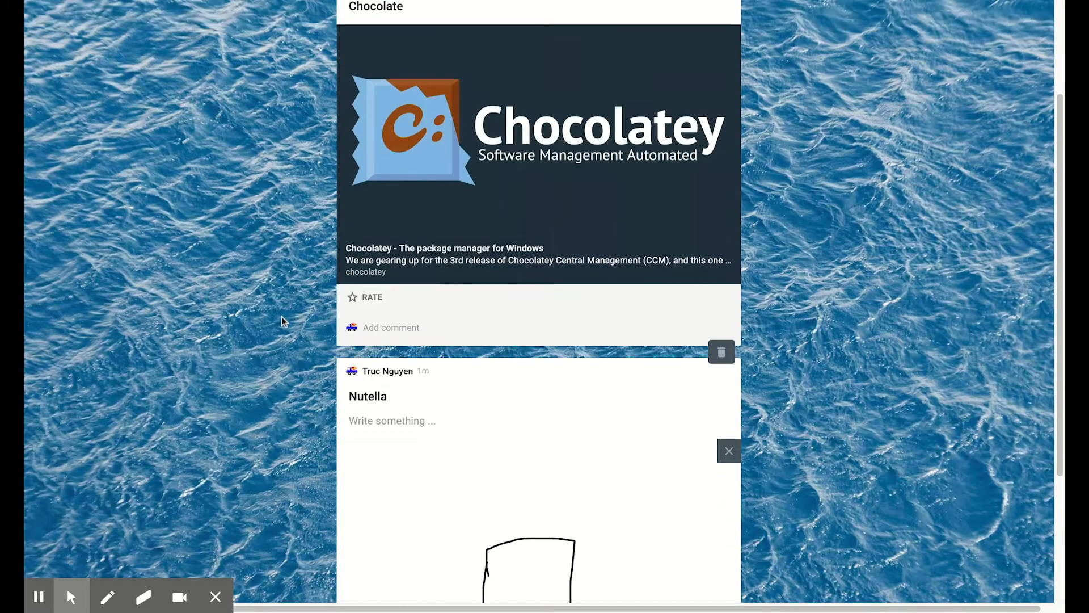
scroll(down, 3)
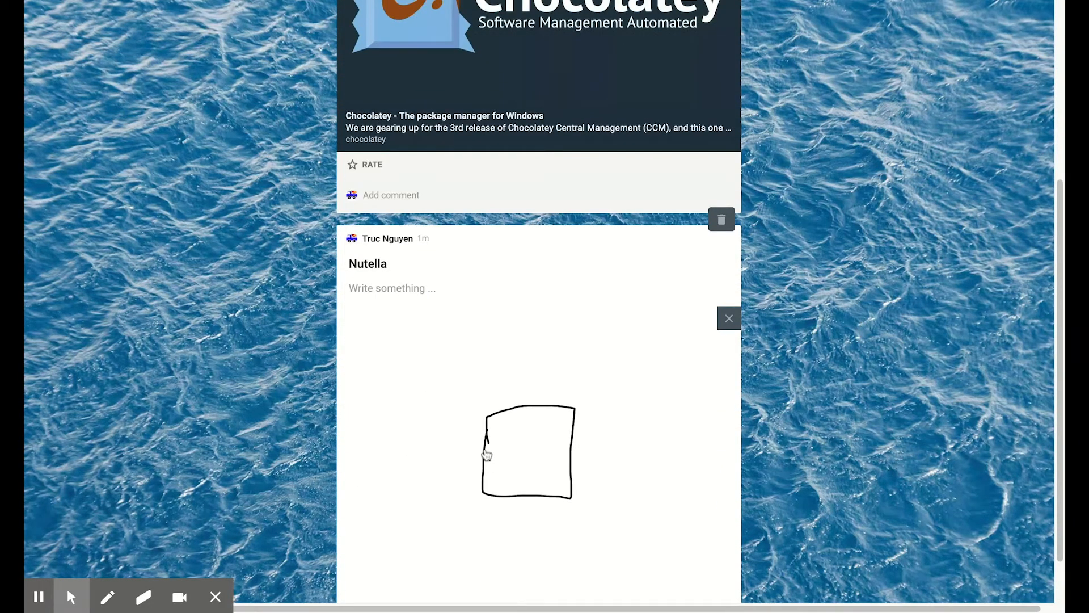
mouse_move(173, 209)
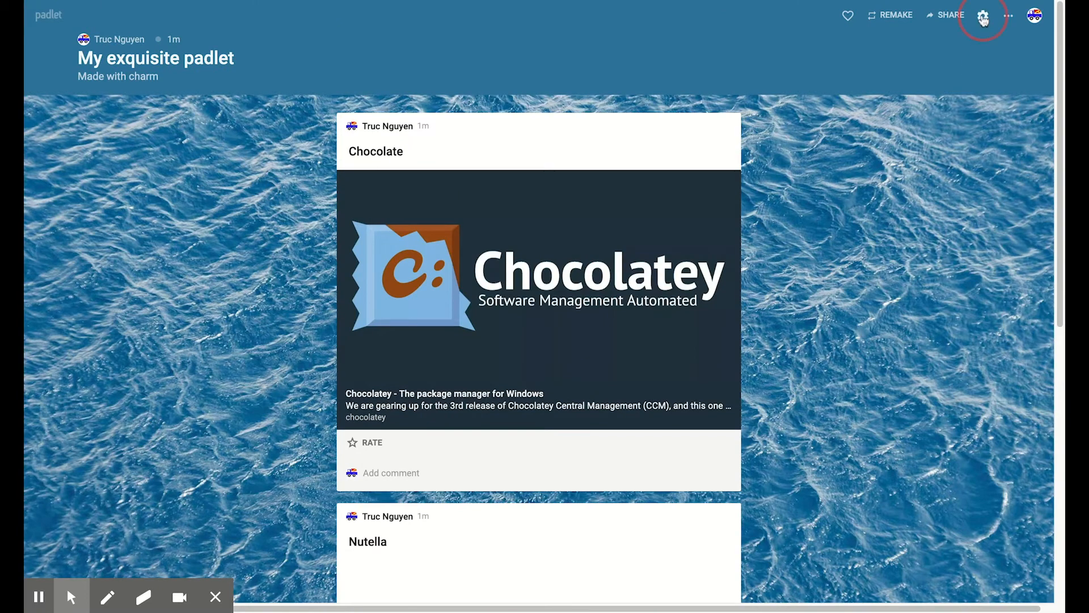
Step: Switch new post position to First, save settings, and begin another post
click(983, 15)
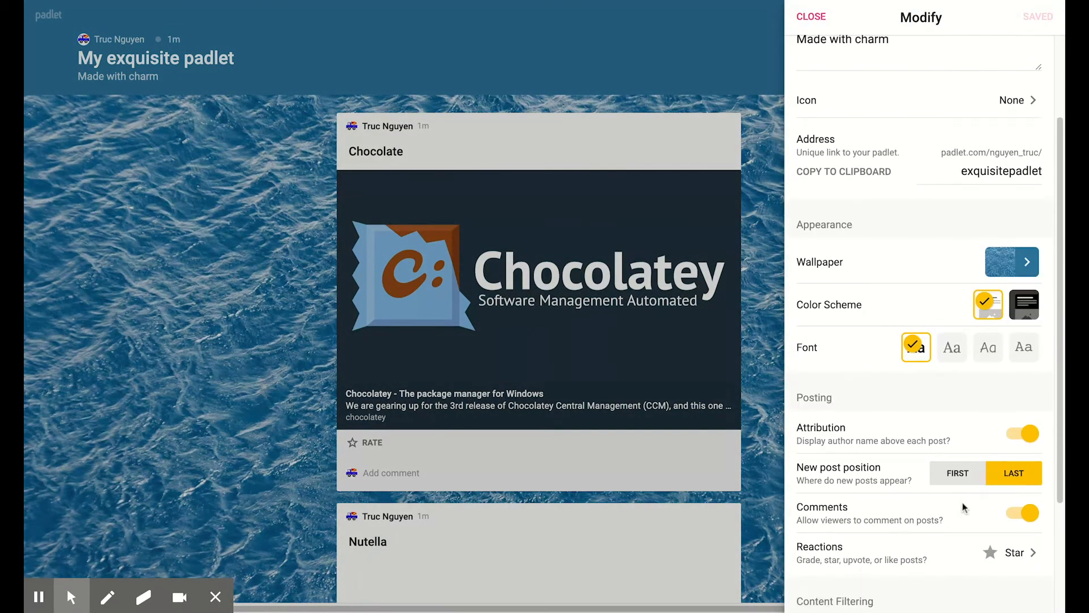
click(957, 473)
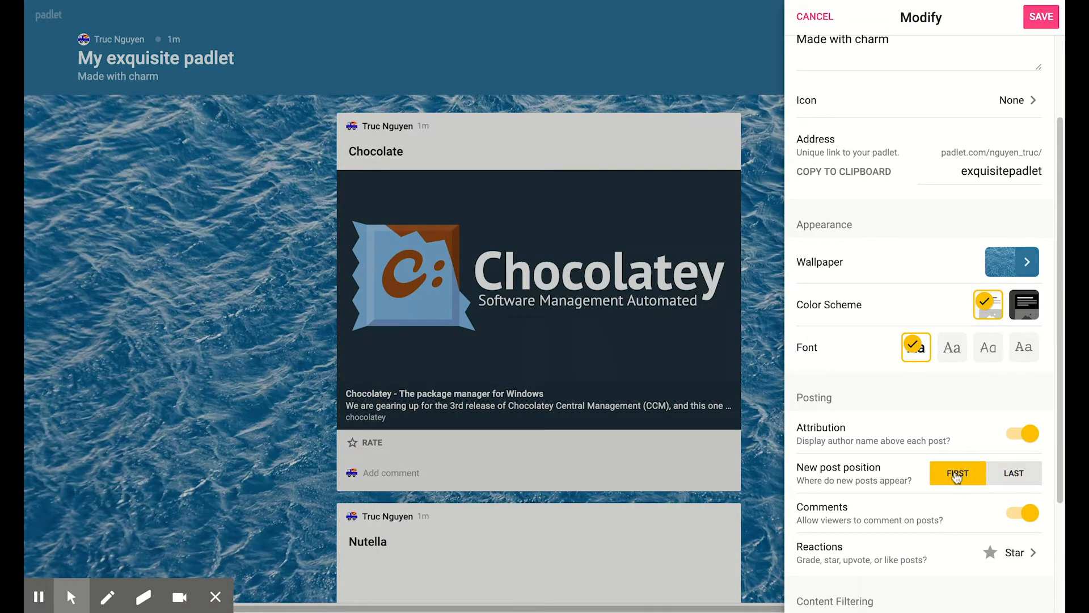
click(1040, 17)
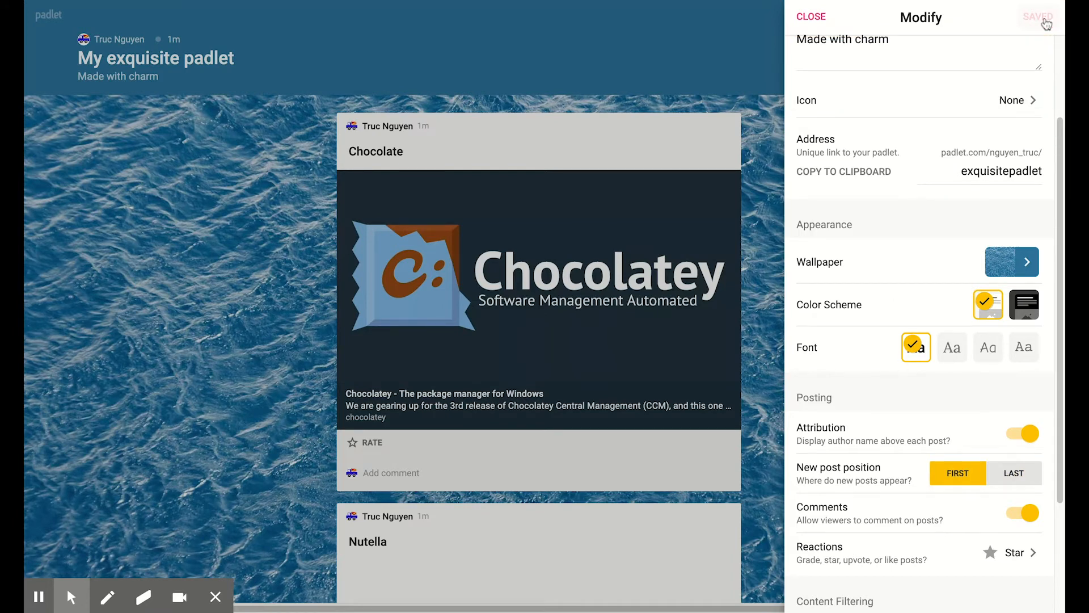
click(809, 15)
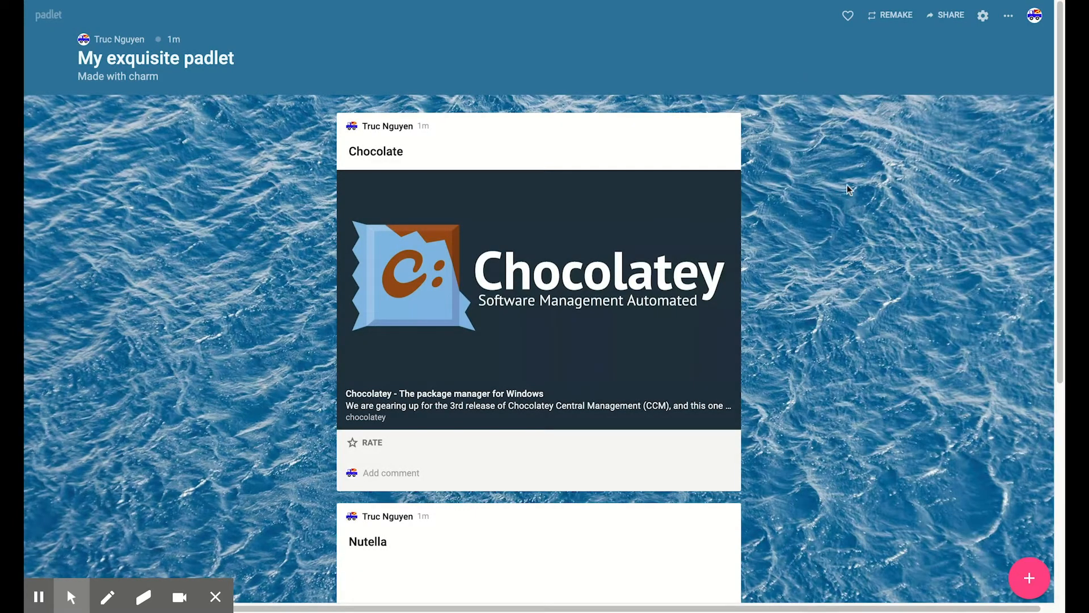
click(1029, 578)
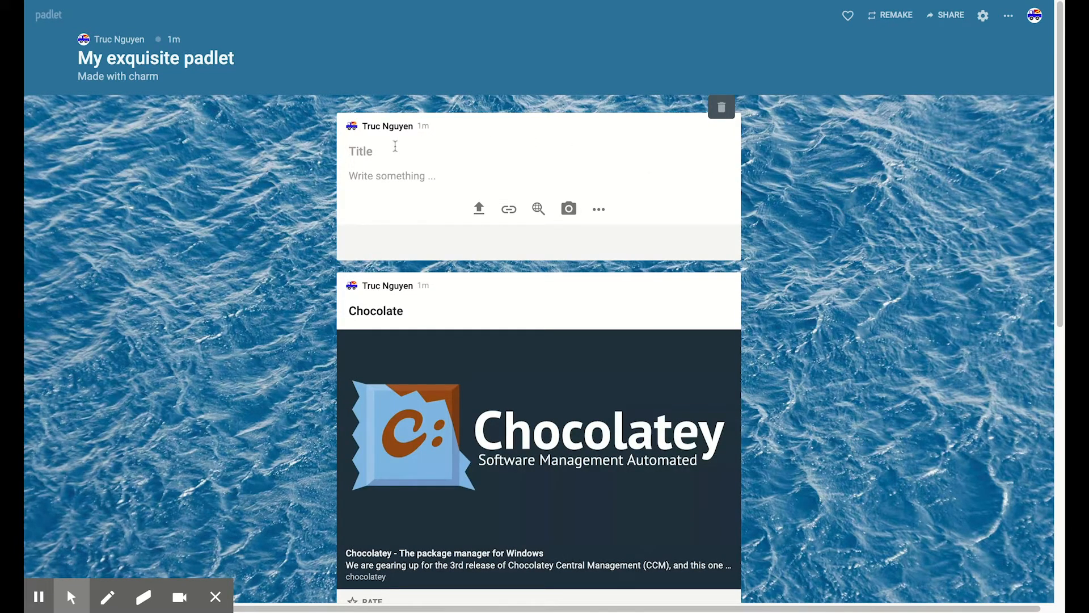
Step: Title the top post 'First Chocolate' and return to the dashboard
text(First Cho)
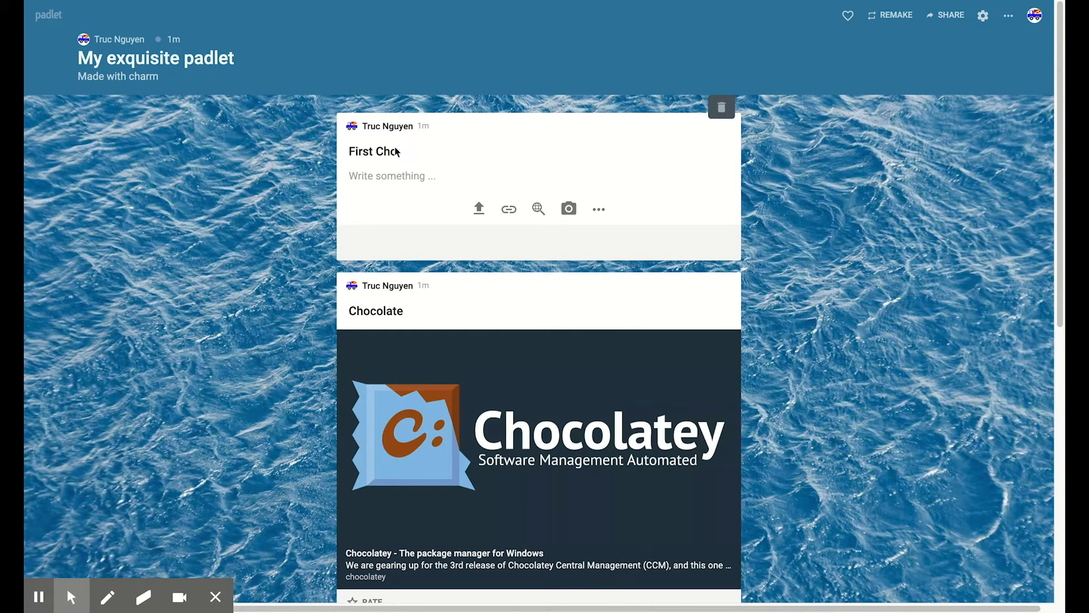
text(colate)
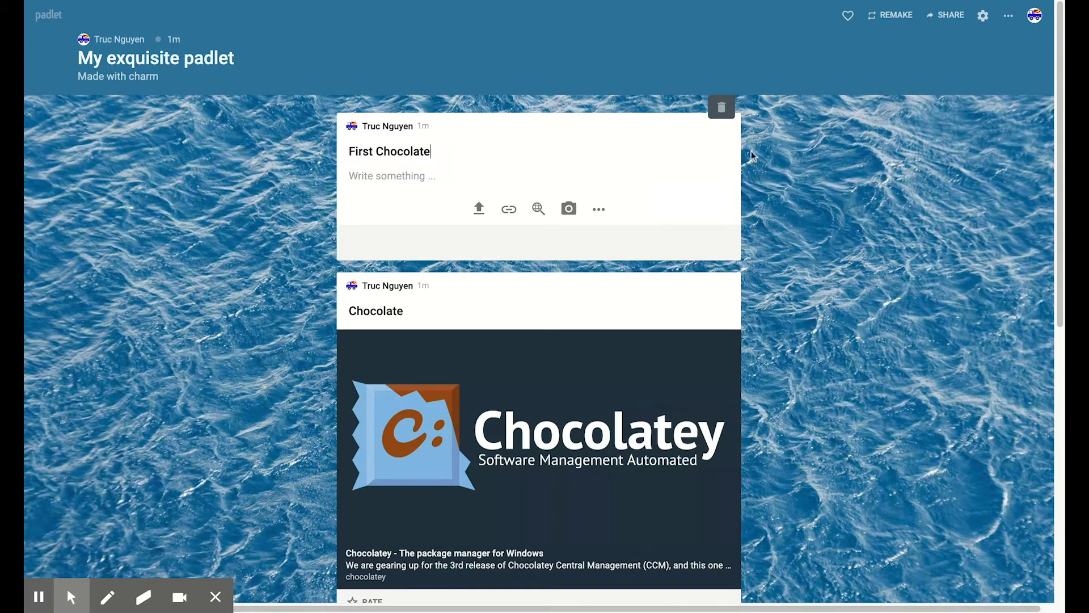
mouse_move(698, 280)
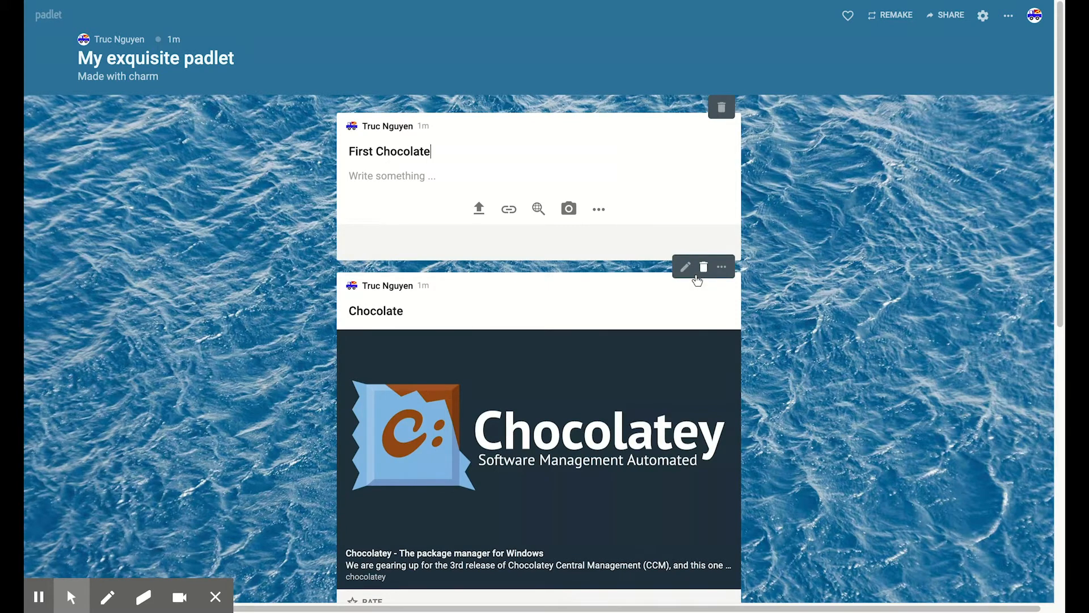
mouse_move(292, 194)
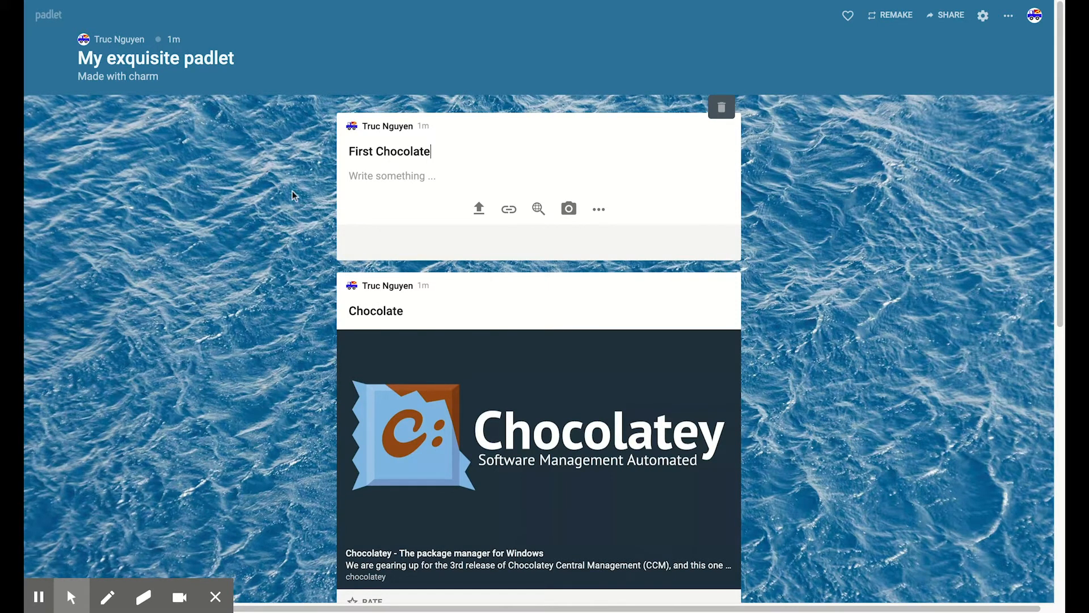
click(48, 14)
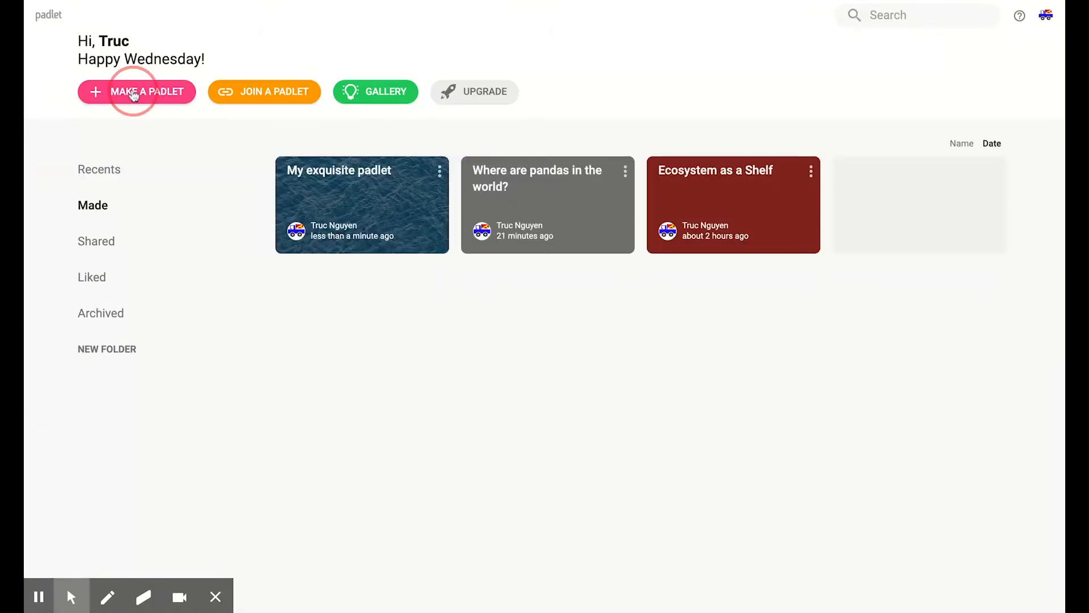
Step: Make a new blank padlet with the Grid layout
click(137, 90)
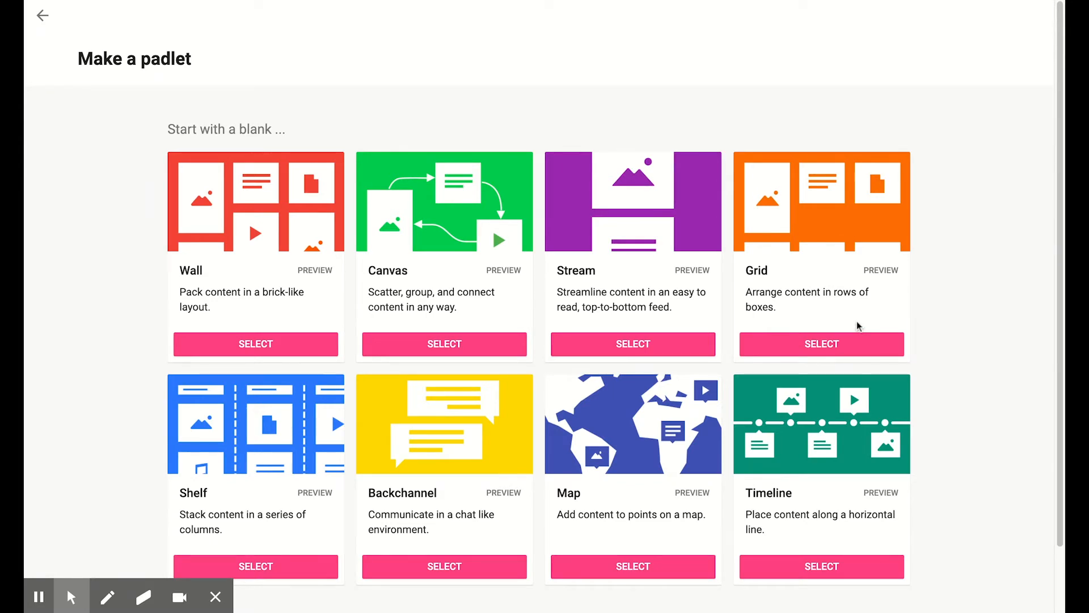
click(821, 342)
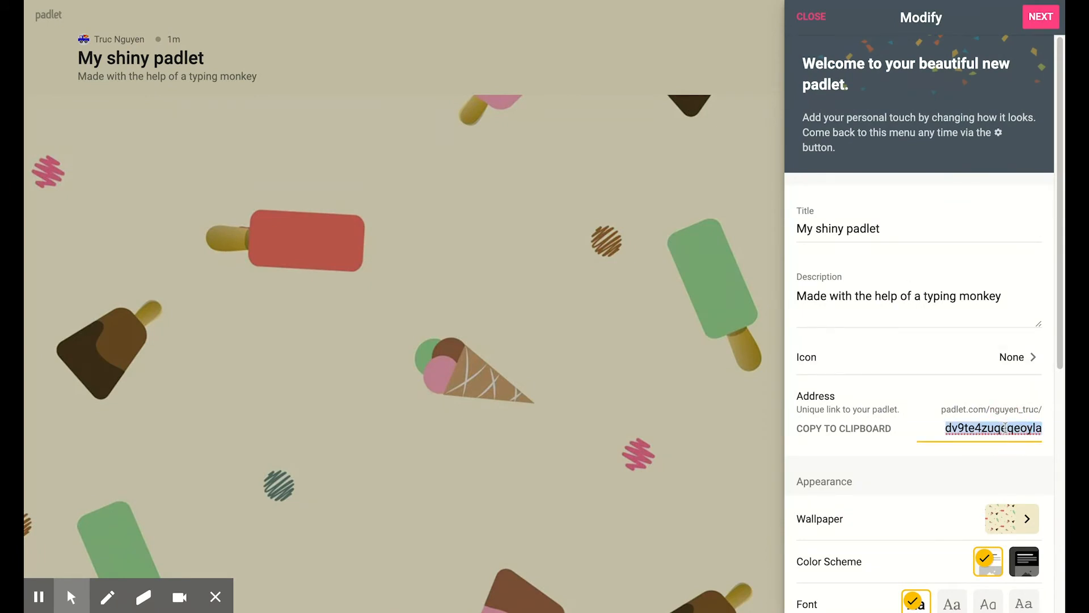
Step: Set the address to end in 'gridformat', allow comments and close the settings
text(gridformat)
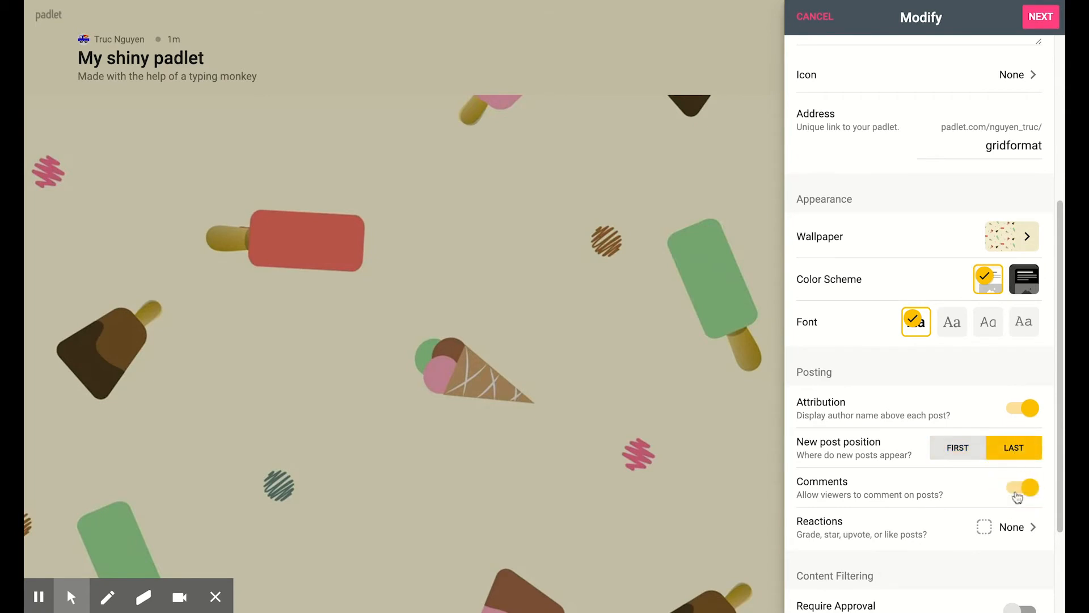
click(1041, 17)
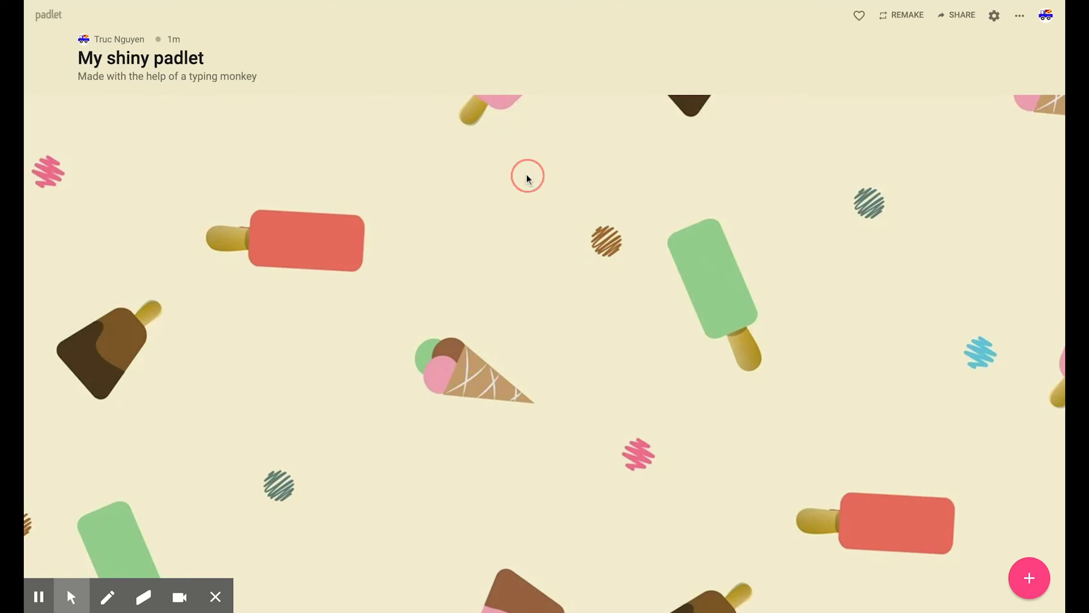
Step: Create a Chocolate post with a chocolate cake picture from image search
click(527, 175)
text(Chocolate)
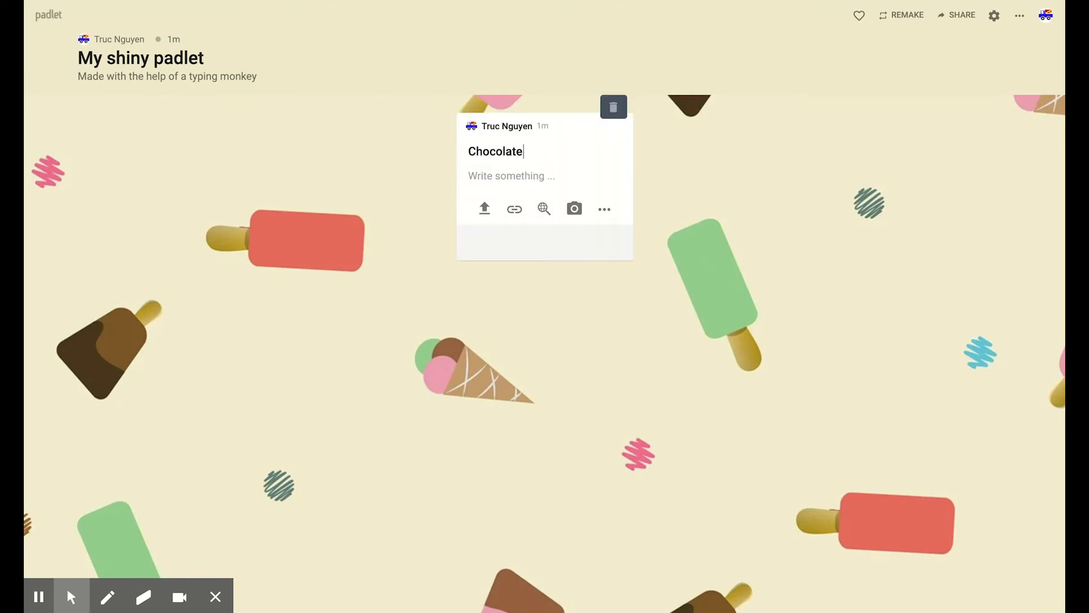
click(543, 209)
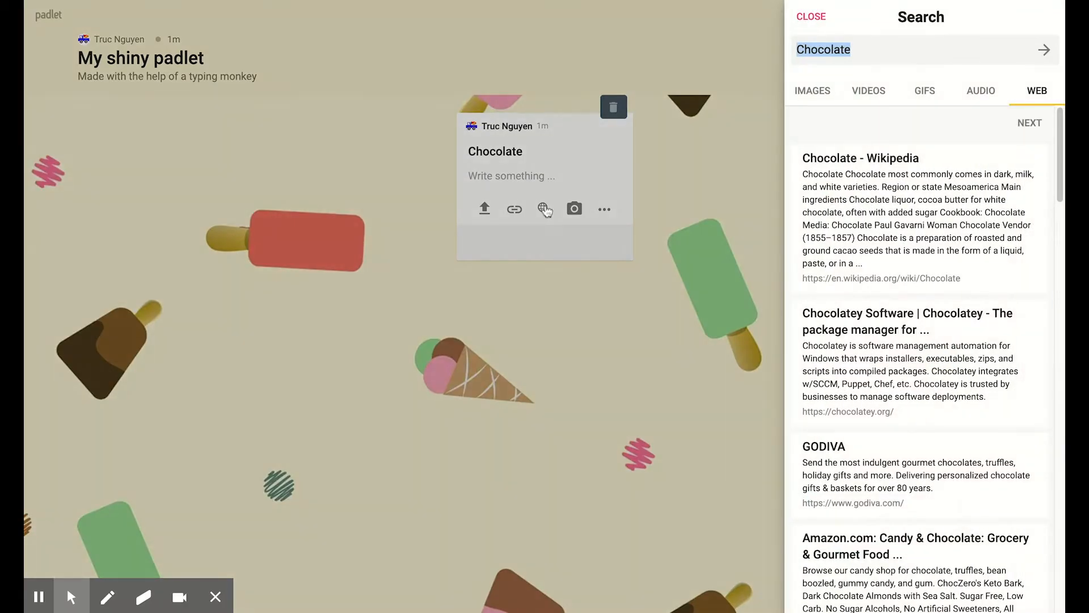
click(813, 91)
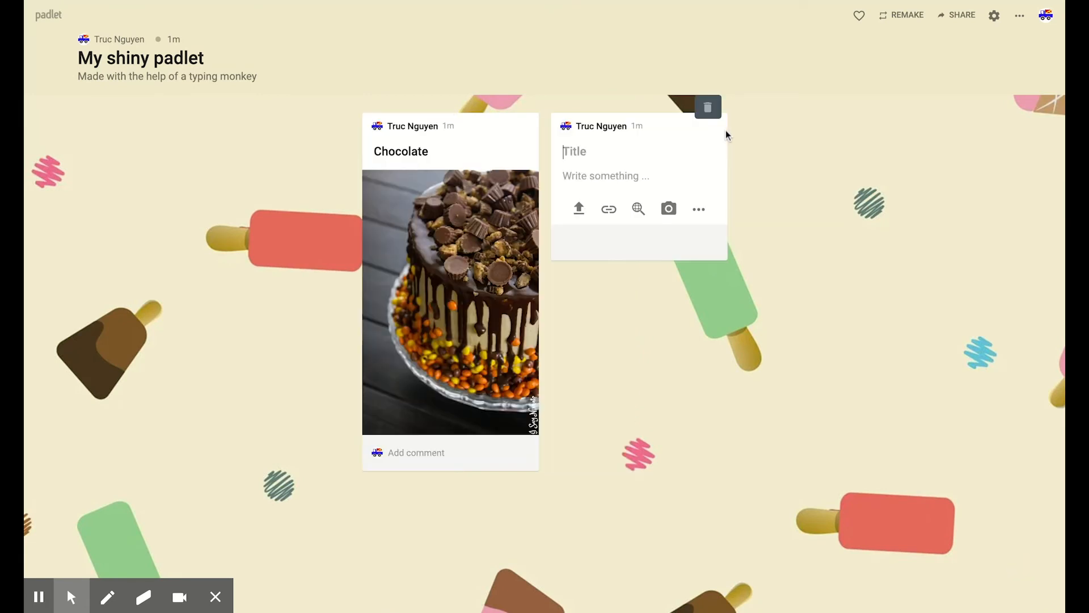
Step: Add a Nutella post and begin a post titled Drinking Chocolate
text(Nutella)
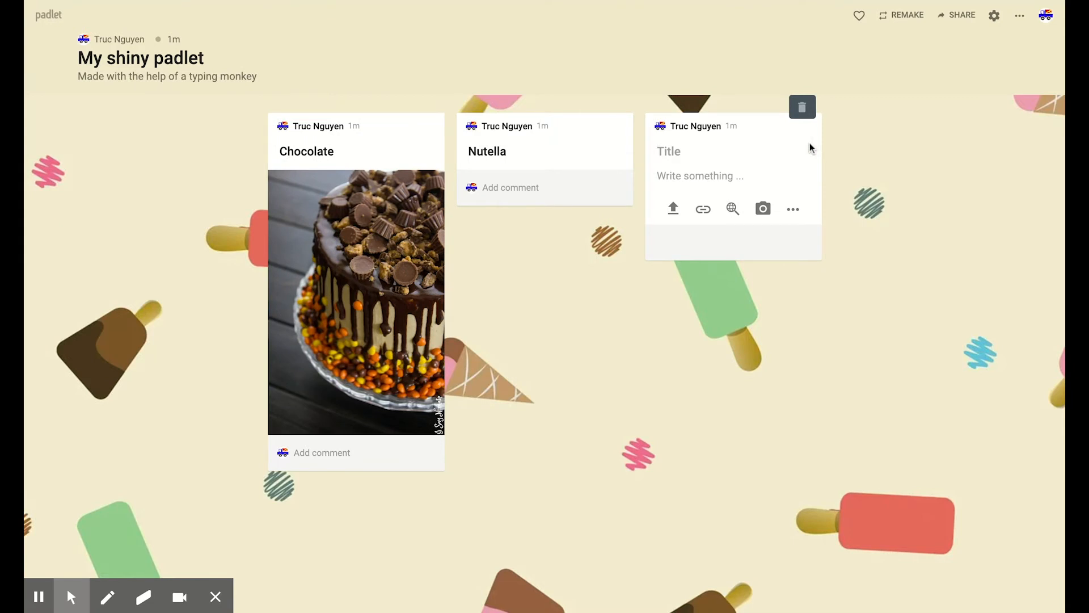
text(Drinking Chocolate)
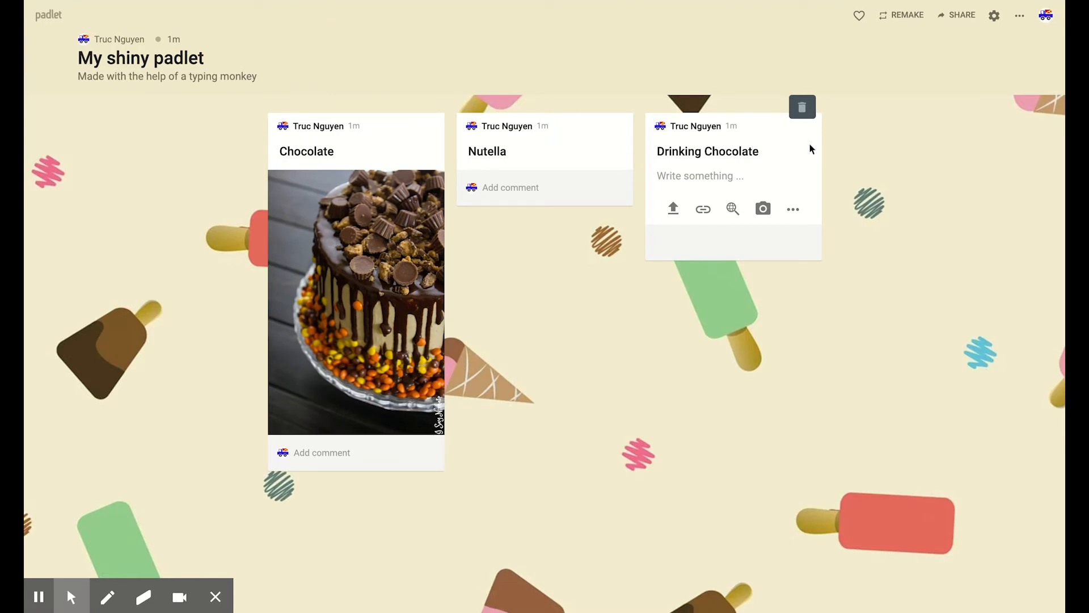
Step: Attach the 'HOW TO: Make Chocolate Ganache' YouTube video to the Drinking Chocolate post
click(732, 209)
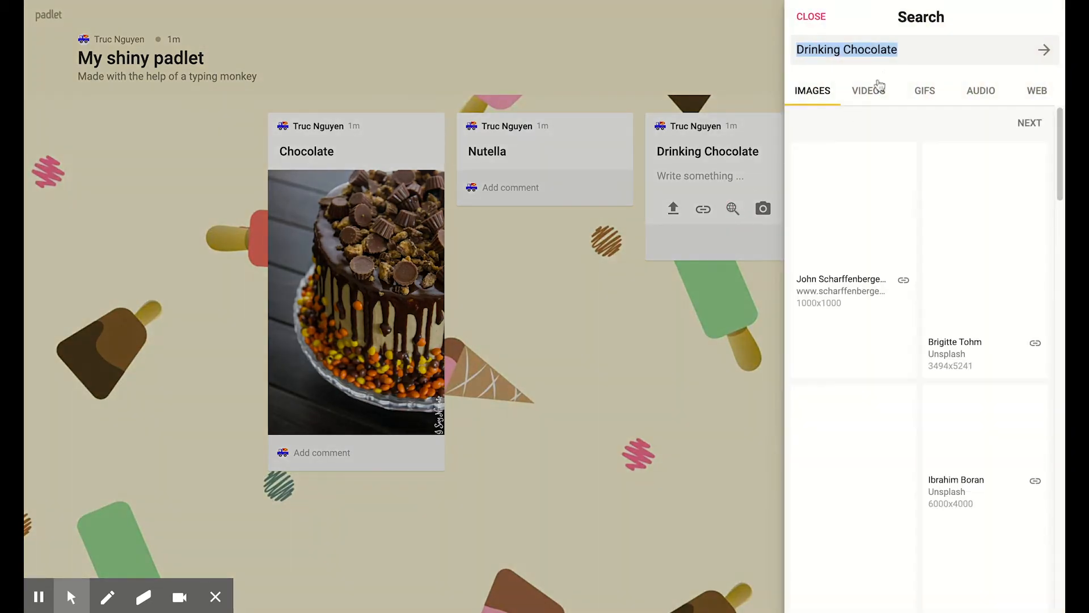
click(868, 91)
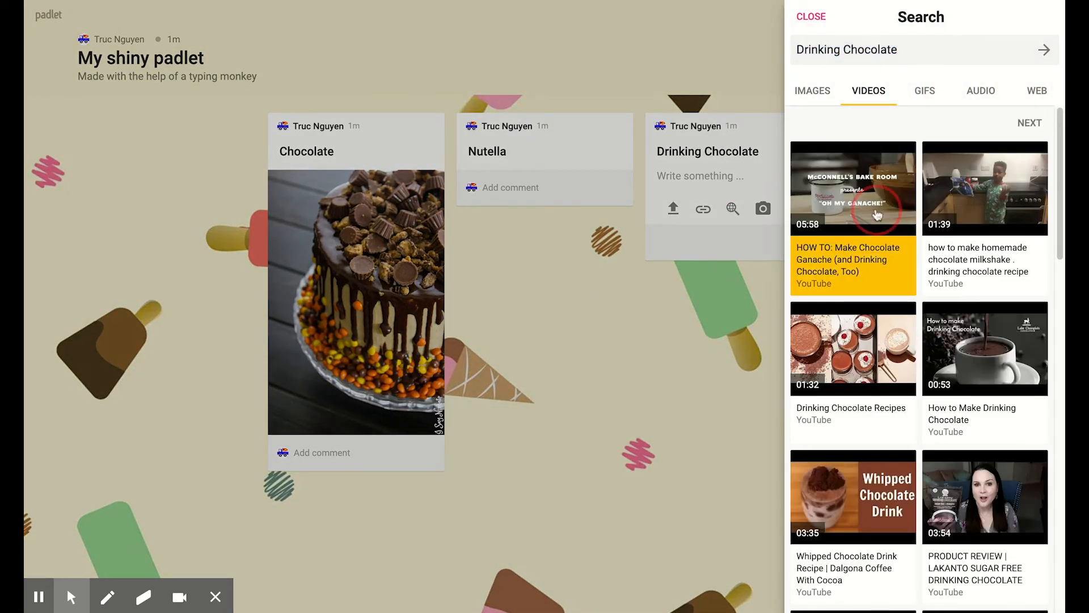
click(810, 15)
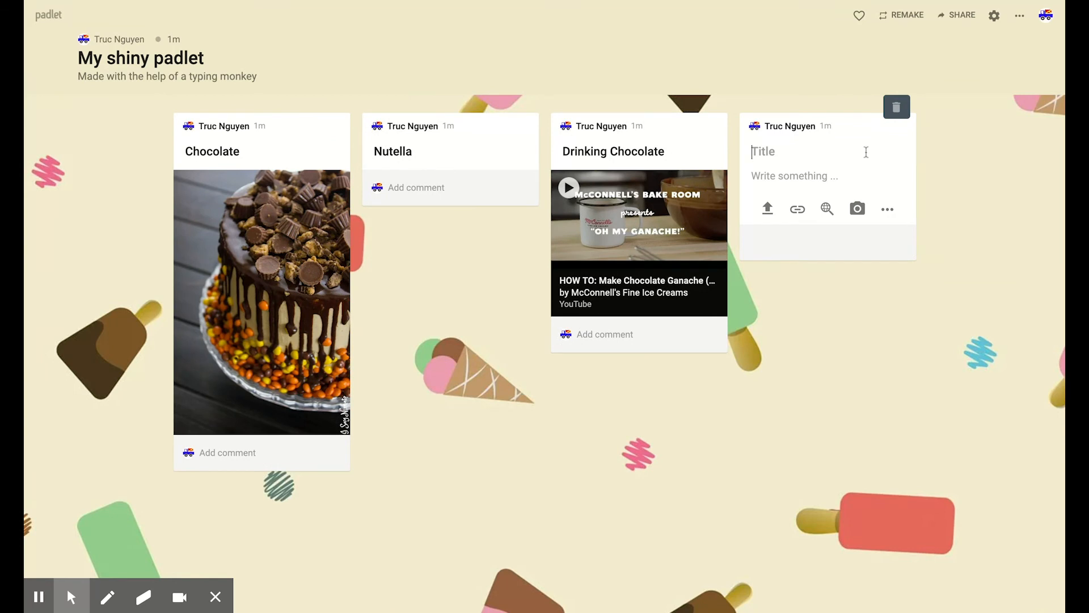
Step: Add a Vanilla post and a Strawberries post to the grid
text(Vanilla)
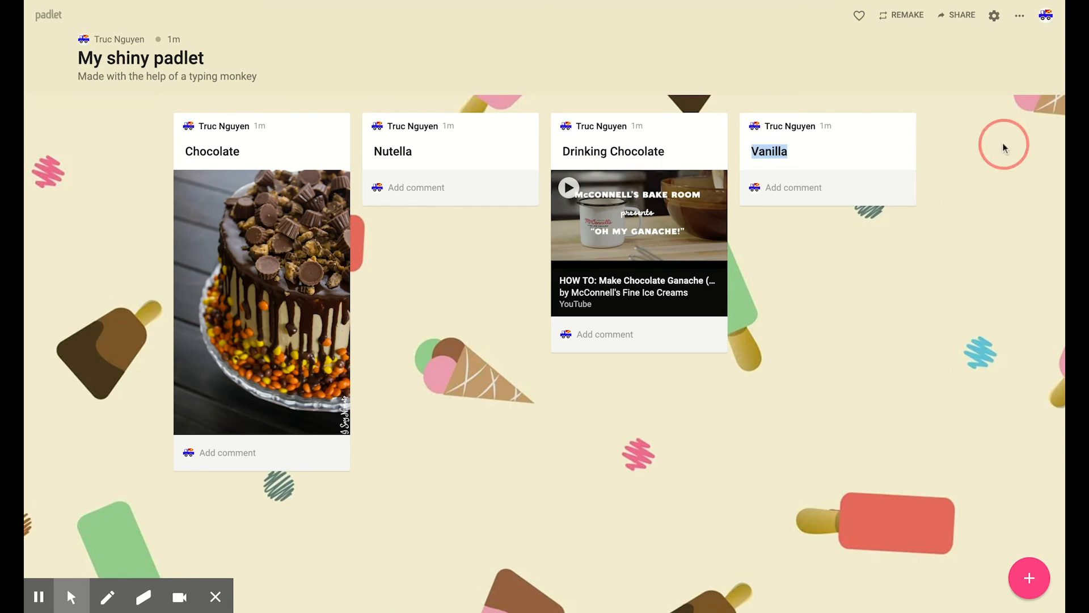
text(St)
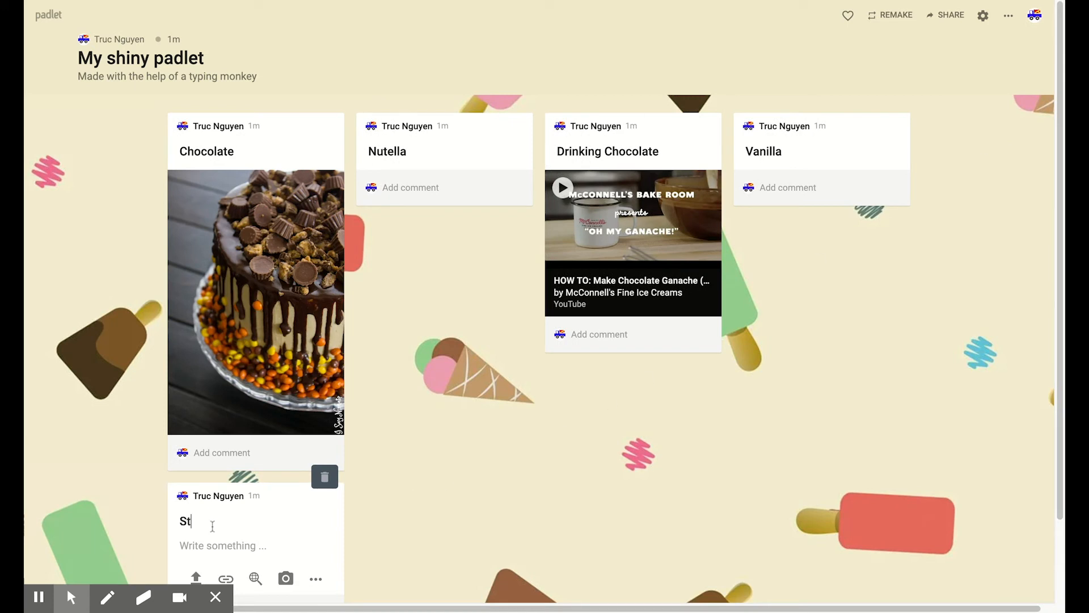
text(rawber)
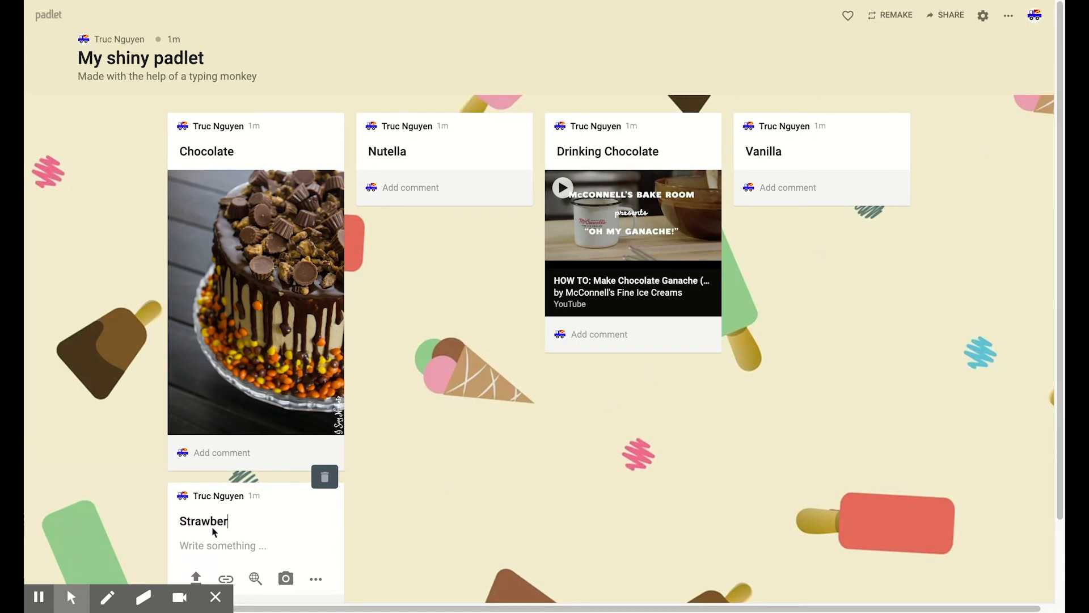
text(ries)
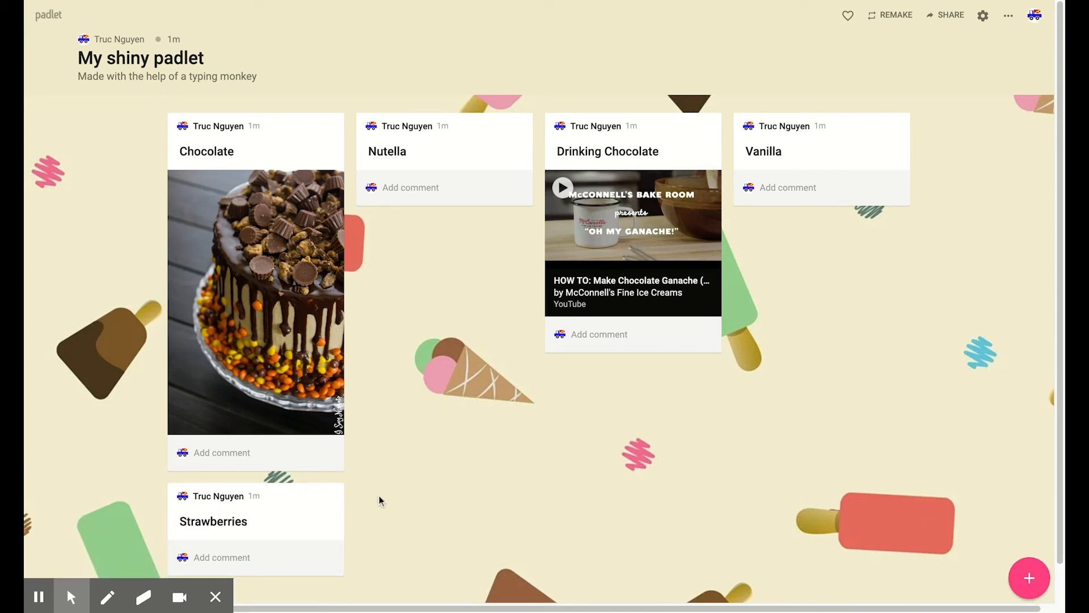
mouse_move(447, 438)
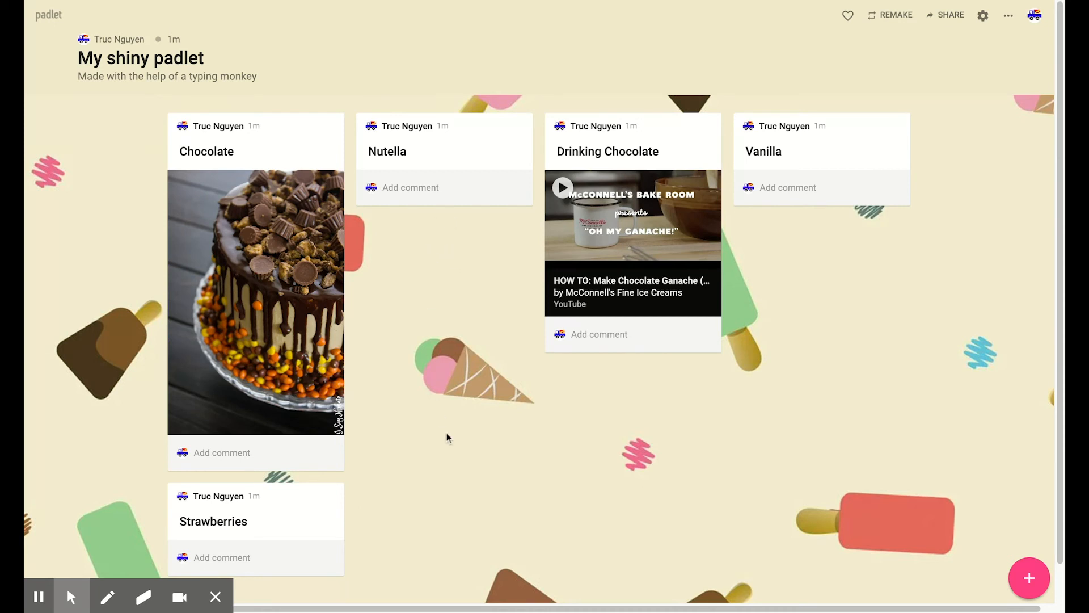
Step: Begin another post titled 'nuts' beside Strawberries
click(1029, 577)
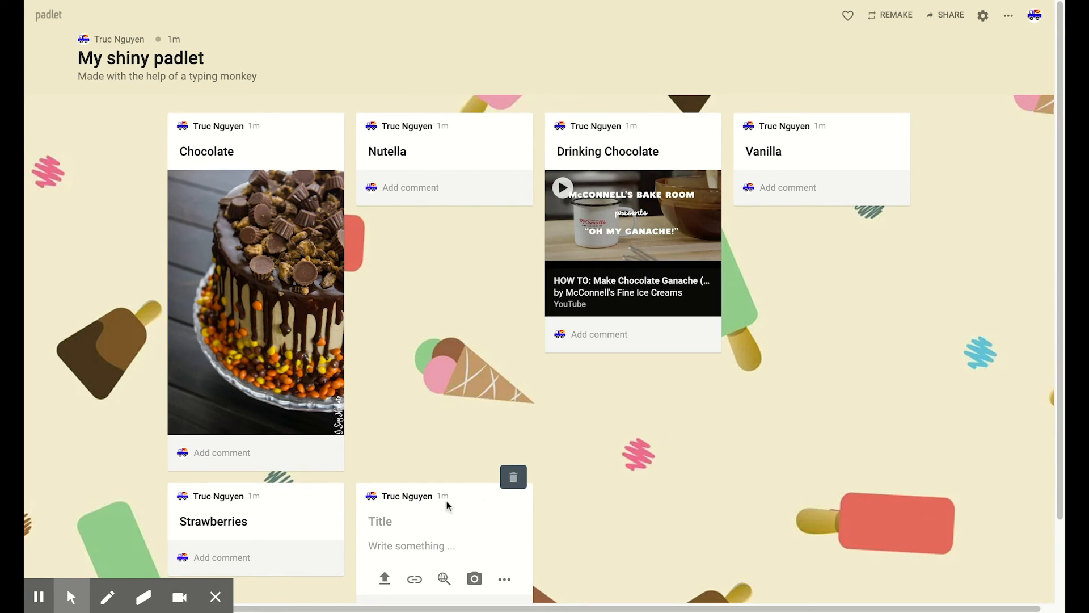
text(nuts)
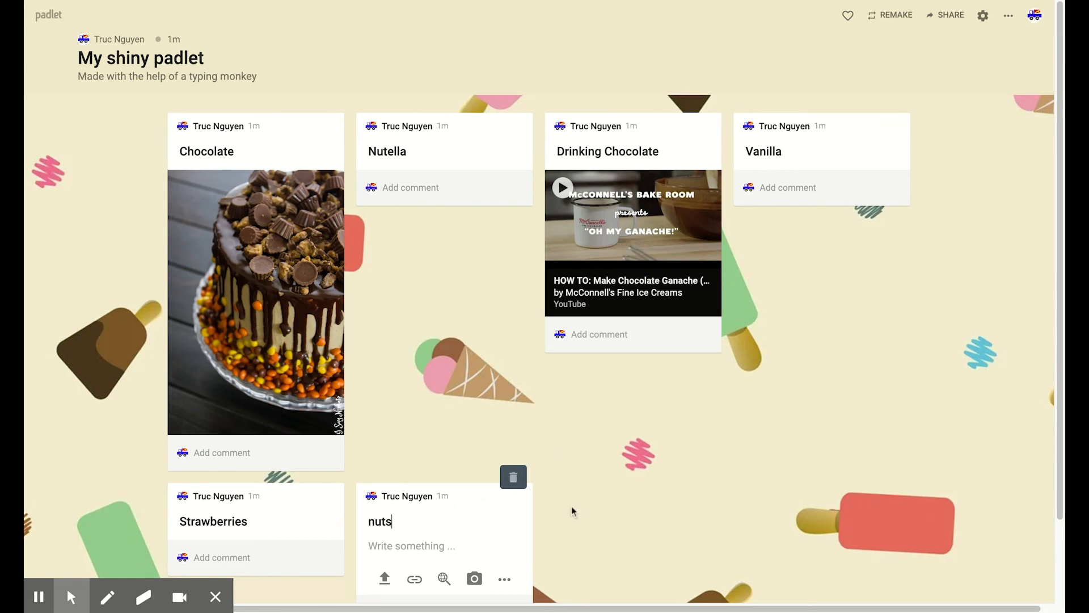